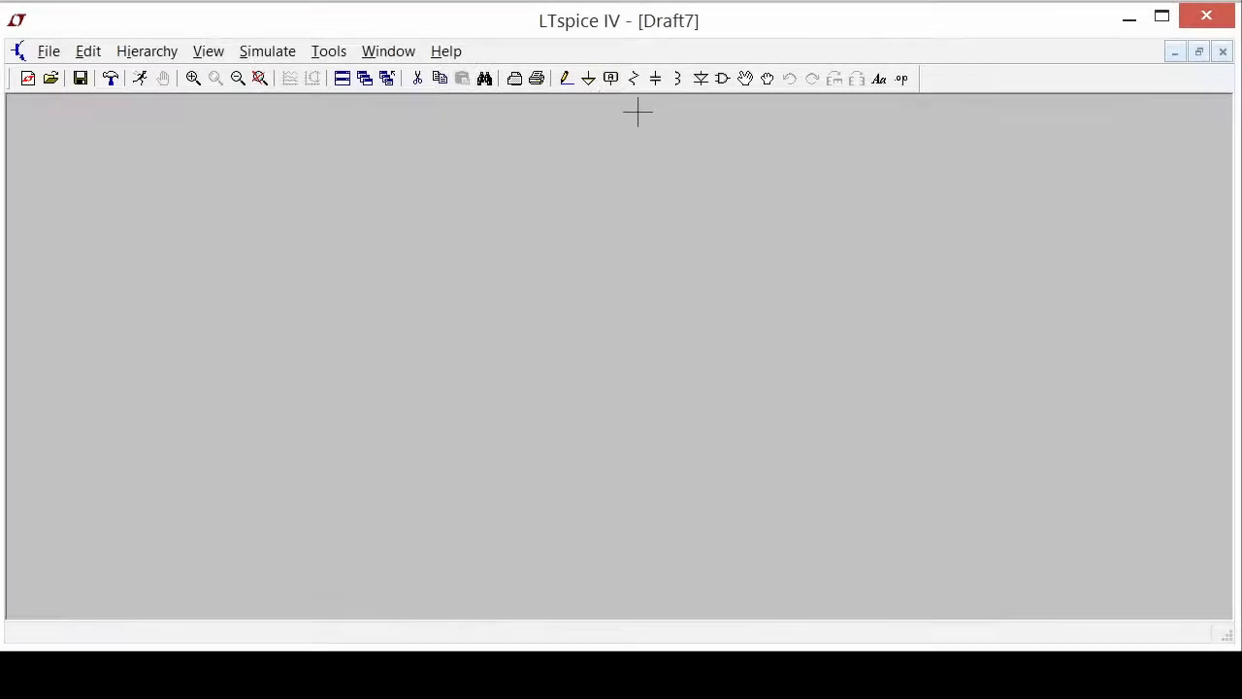
- Select the LT3012 regulator from the PowerProducts folder of the component library
left_click(721, 77)
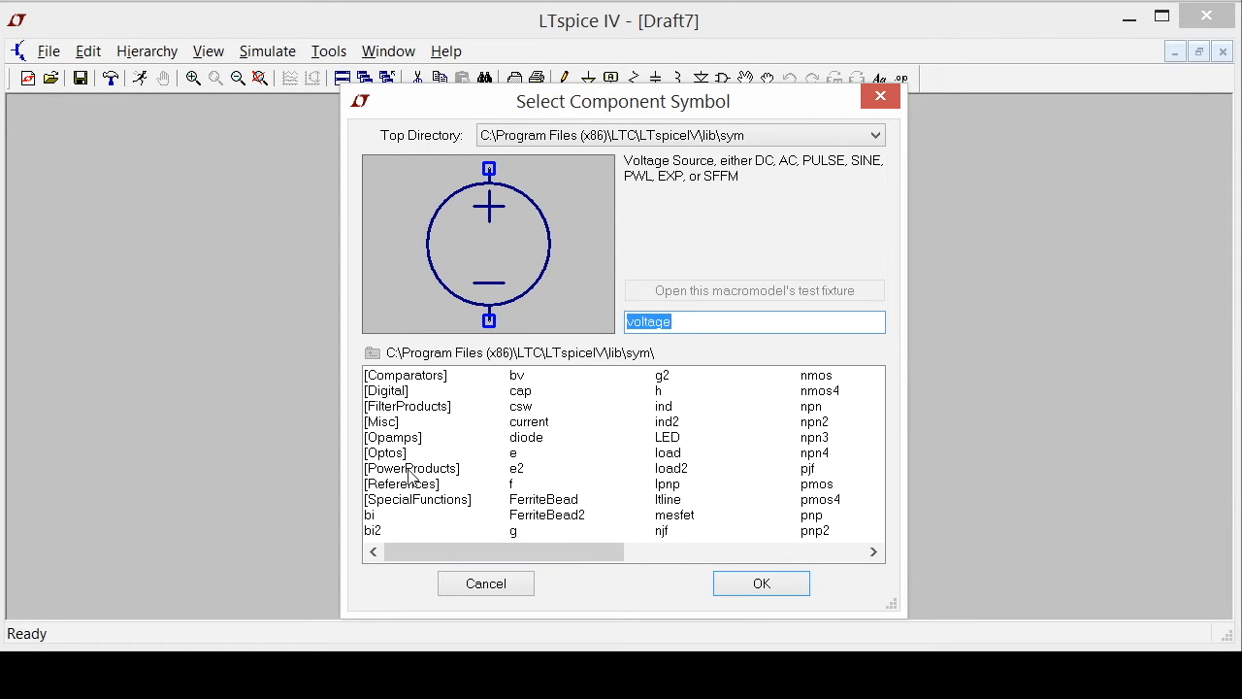
double_click(411, 468)
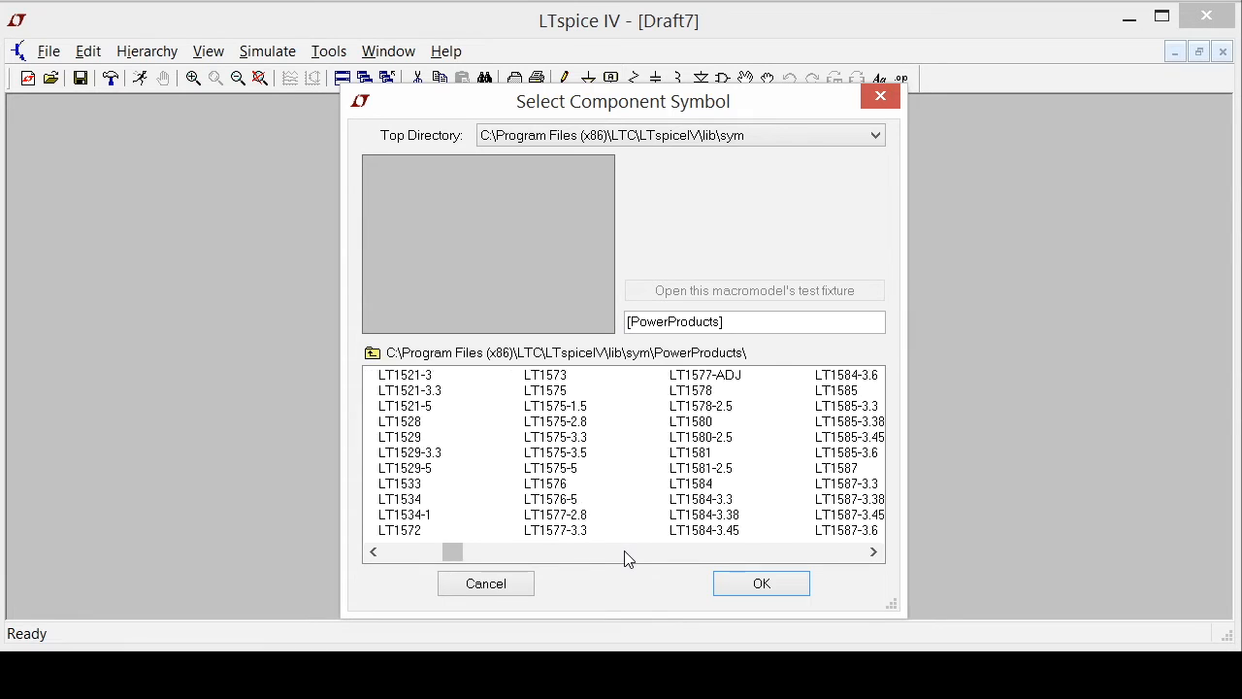
left_click(760, 582)
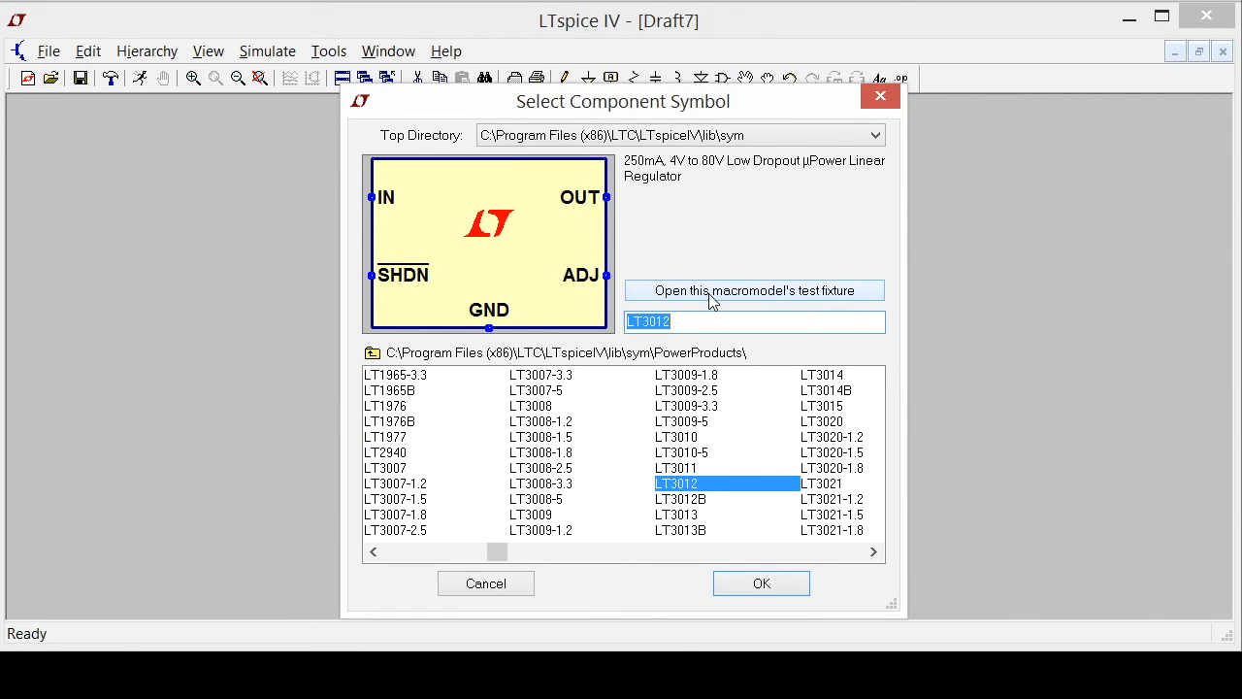
- Load the LT3012 test-fixture circuit and accept its 1-second transient command
left_click(760, 582)
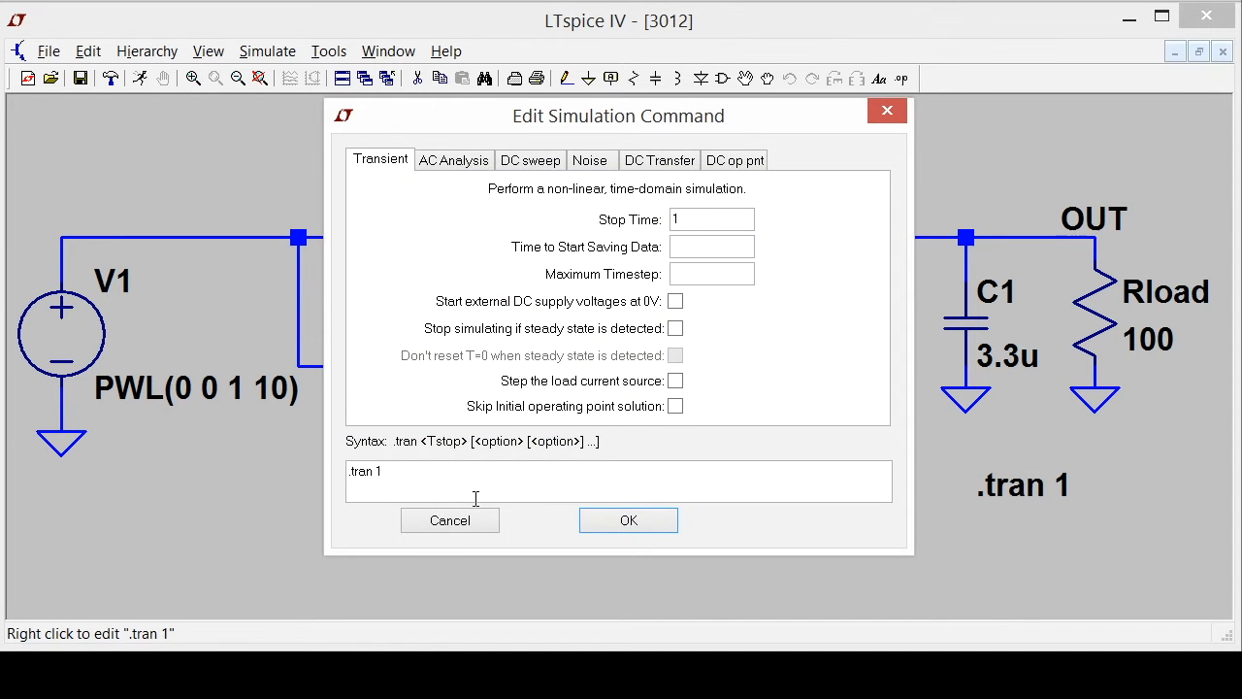
left_click(388, 471)
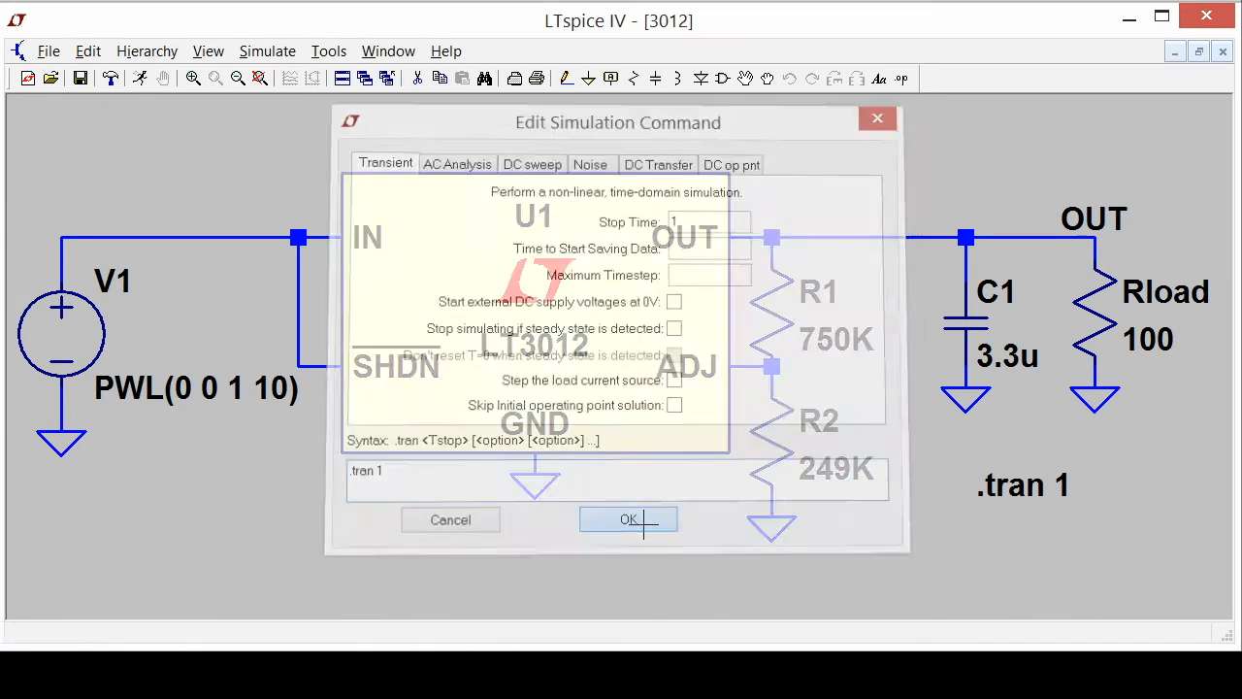
- Run the transient simulation and plot the OUT and IN net voltages
left_click(629, 520)
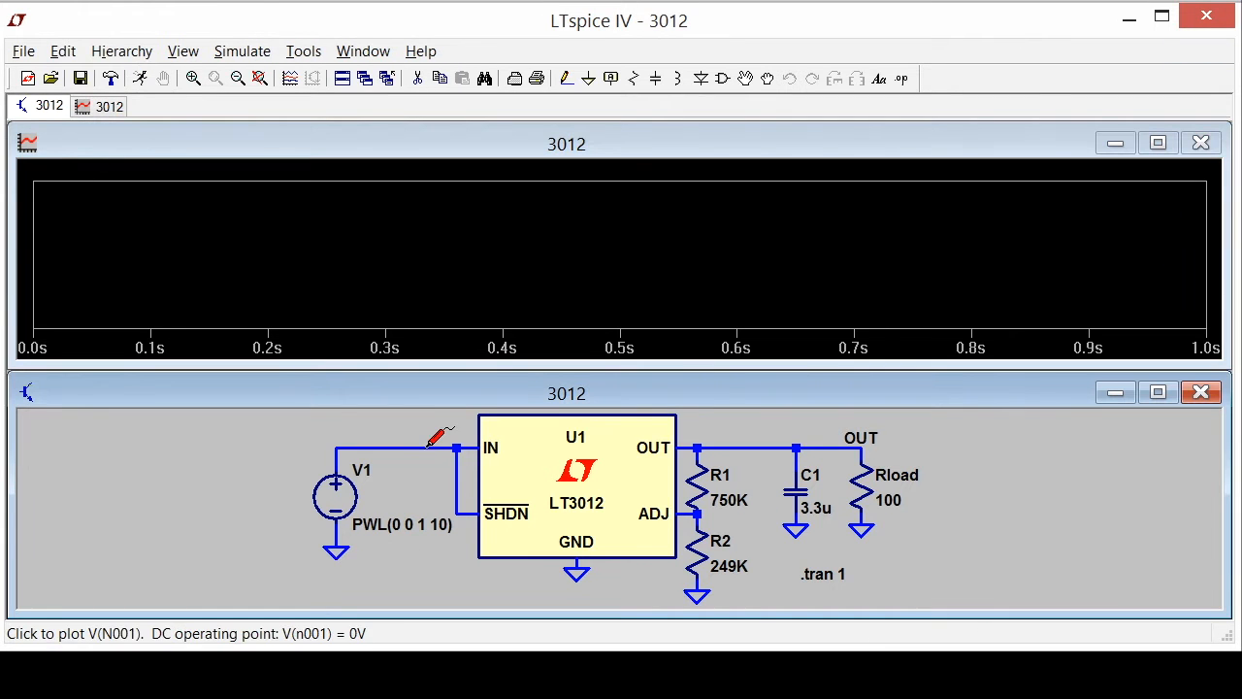
left_click(785, 446)
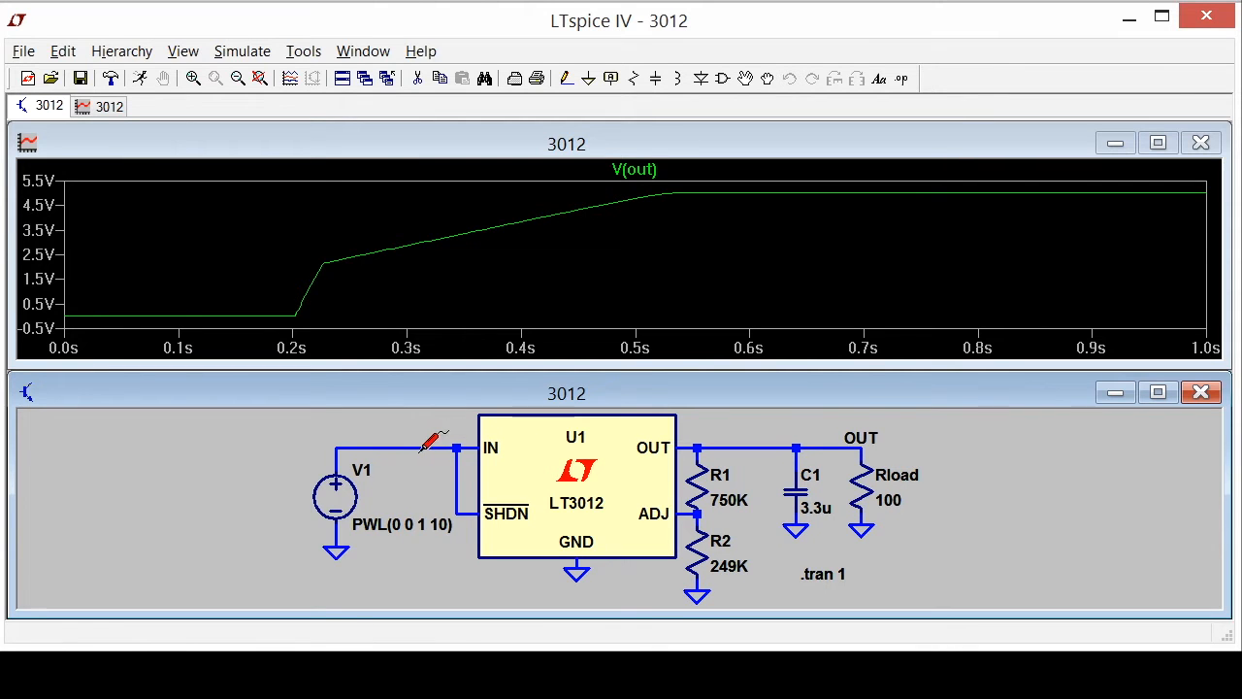
left_click(437, 446)
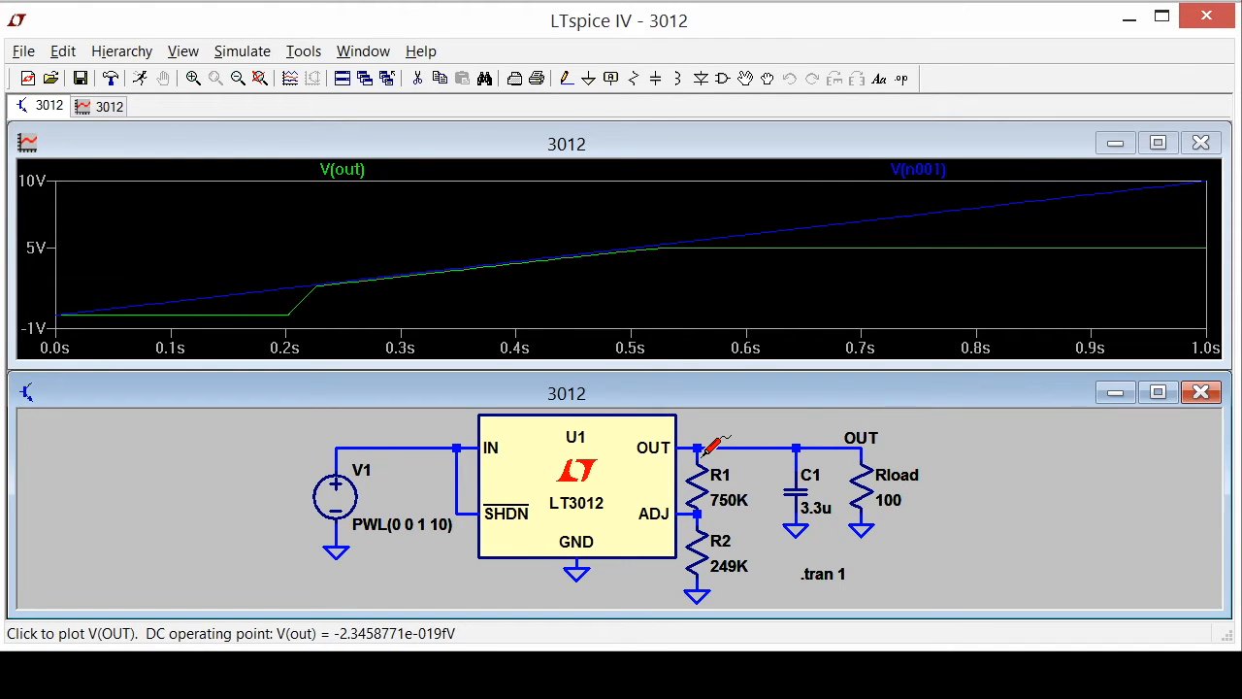
mouse_move(598, 478)
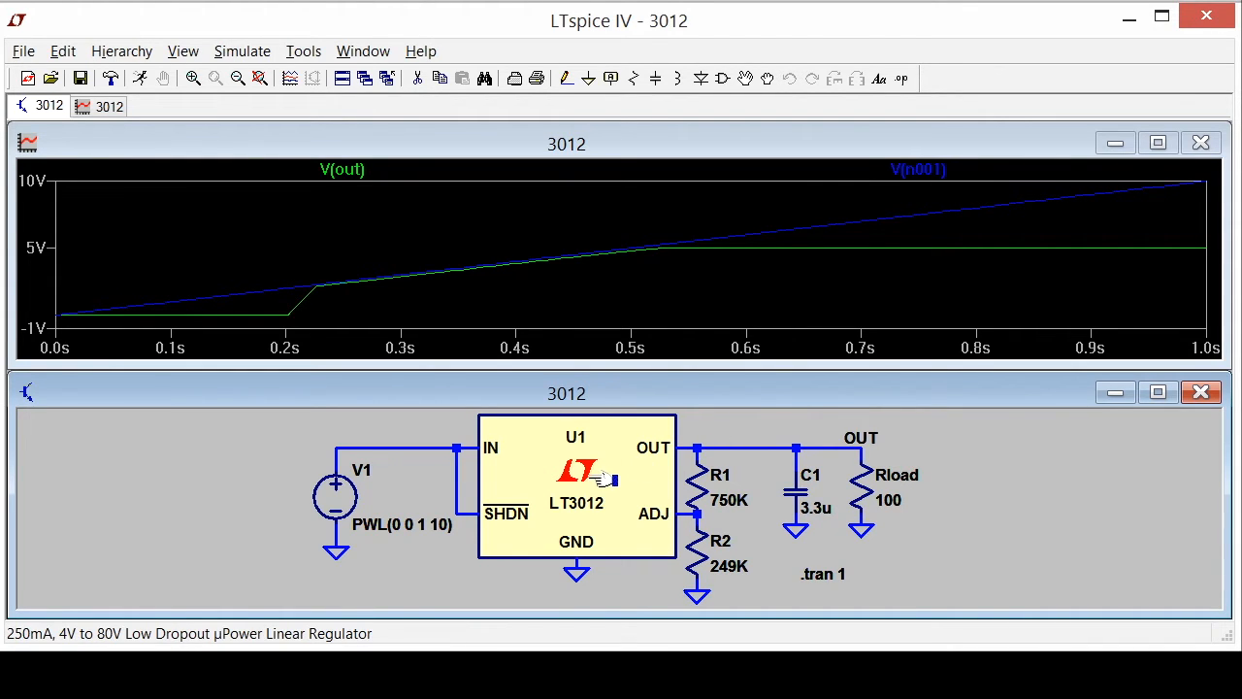
mouse_move(718, 543)
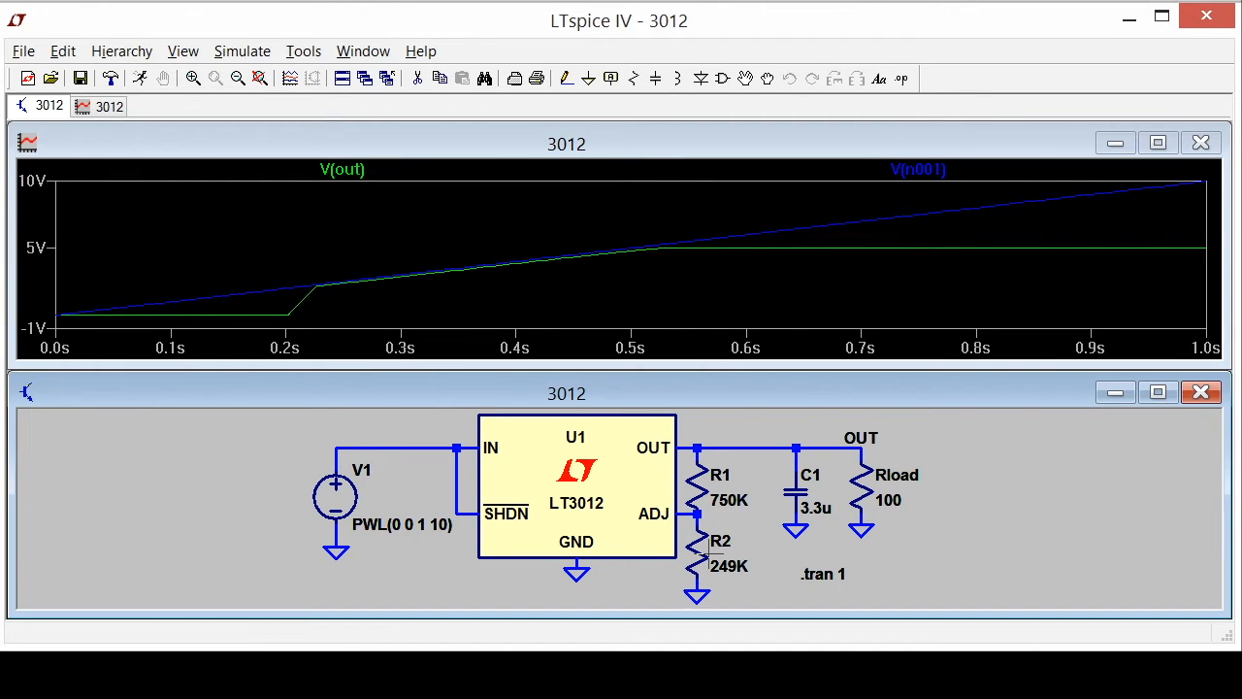
mouse_move(592, 507)
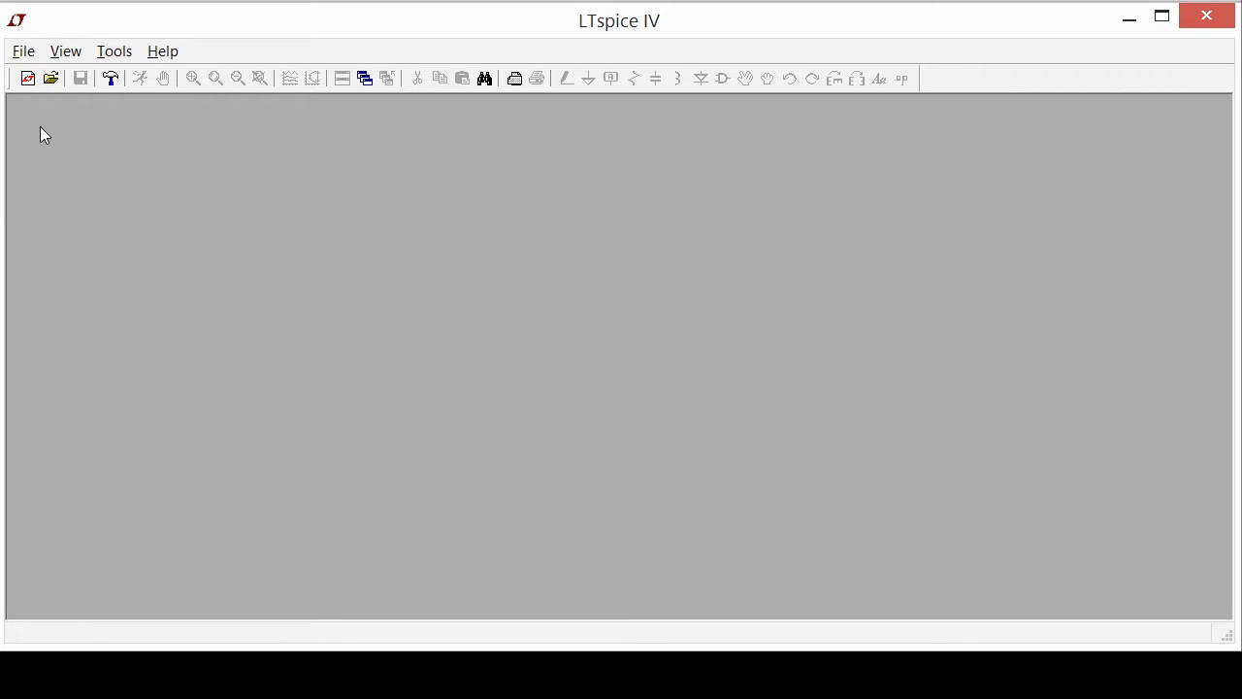
- Start a blank schematic and choose the nmos symbol from the main library
left_click(27, 78)
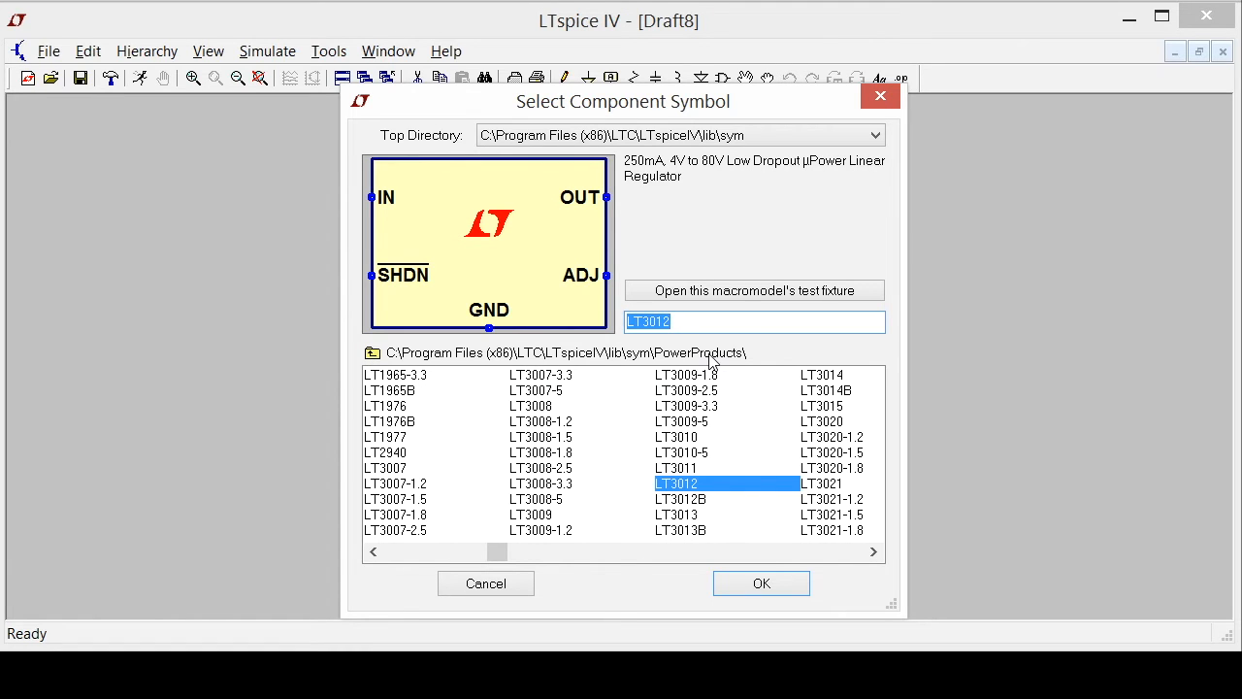
mouse_move(371, 353)
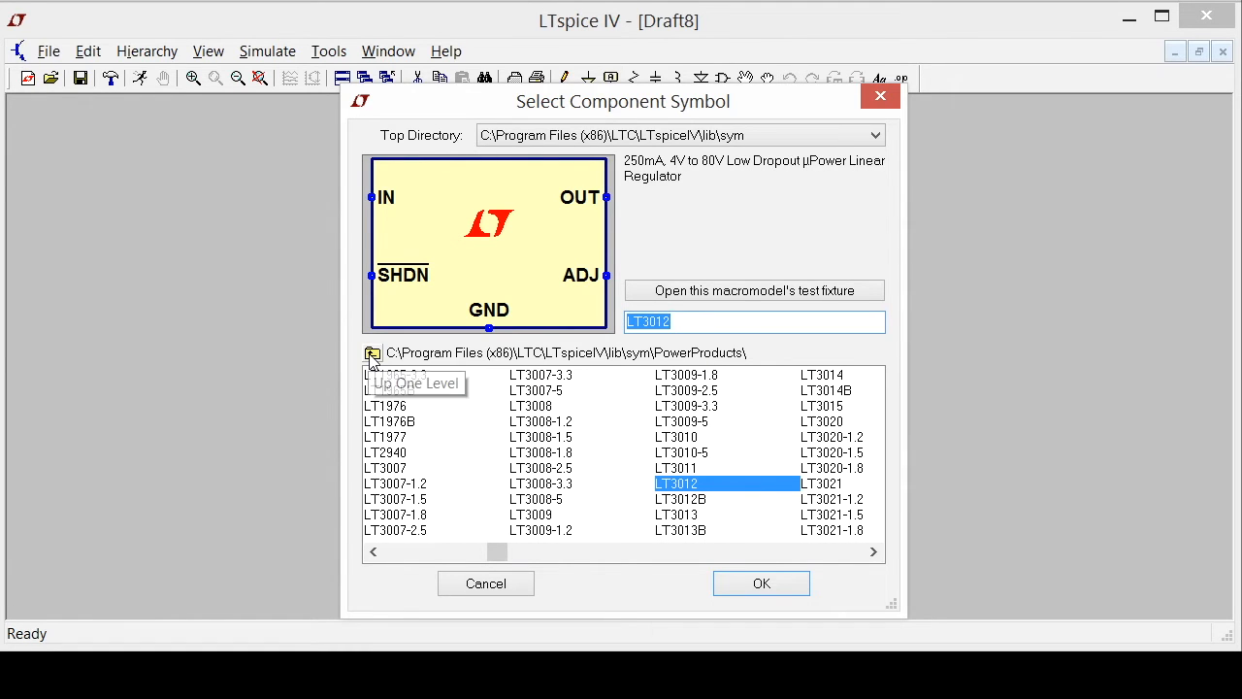
left_click(373, 353)
type("nmos")
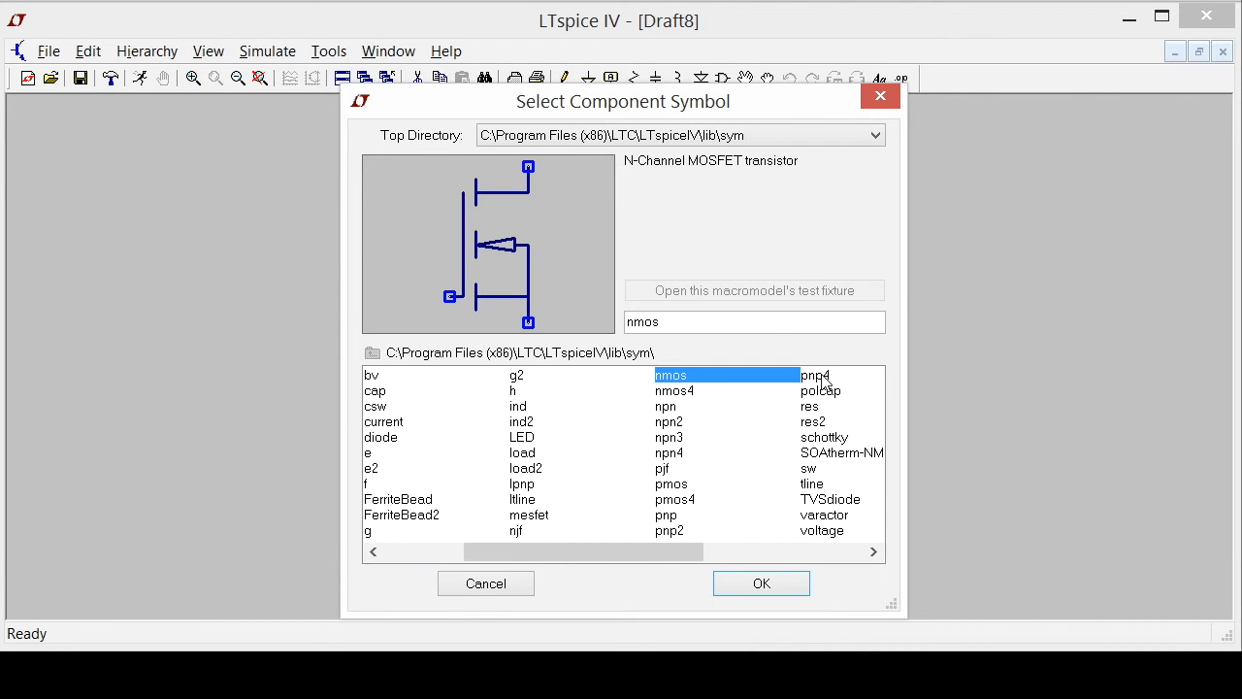
left_click(761, 582)
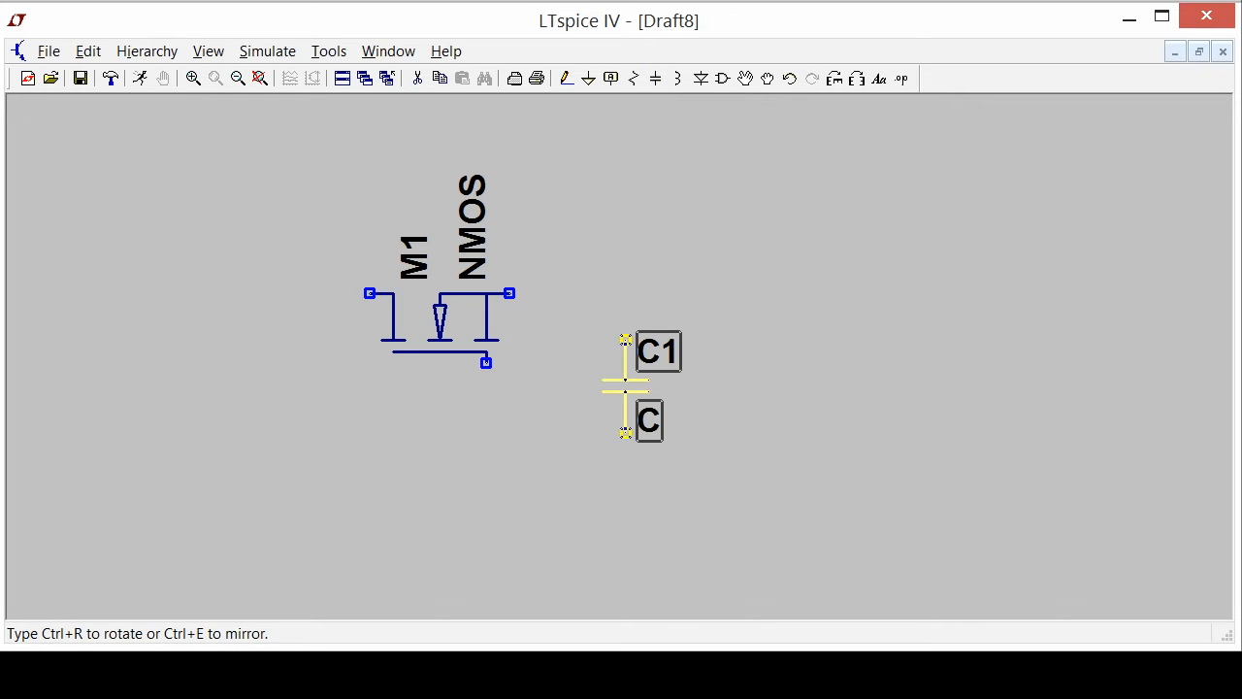
- Set C1 to 33u, add a 12-ohm resistor R1, and ground the parts
type("33u")
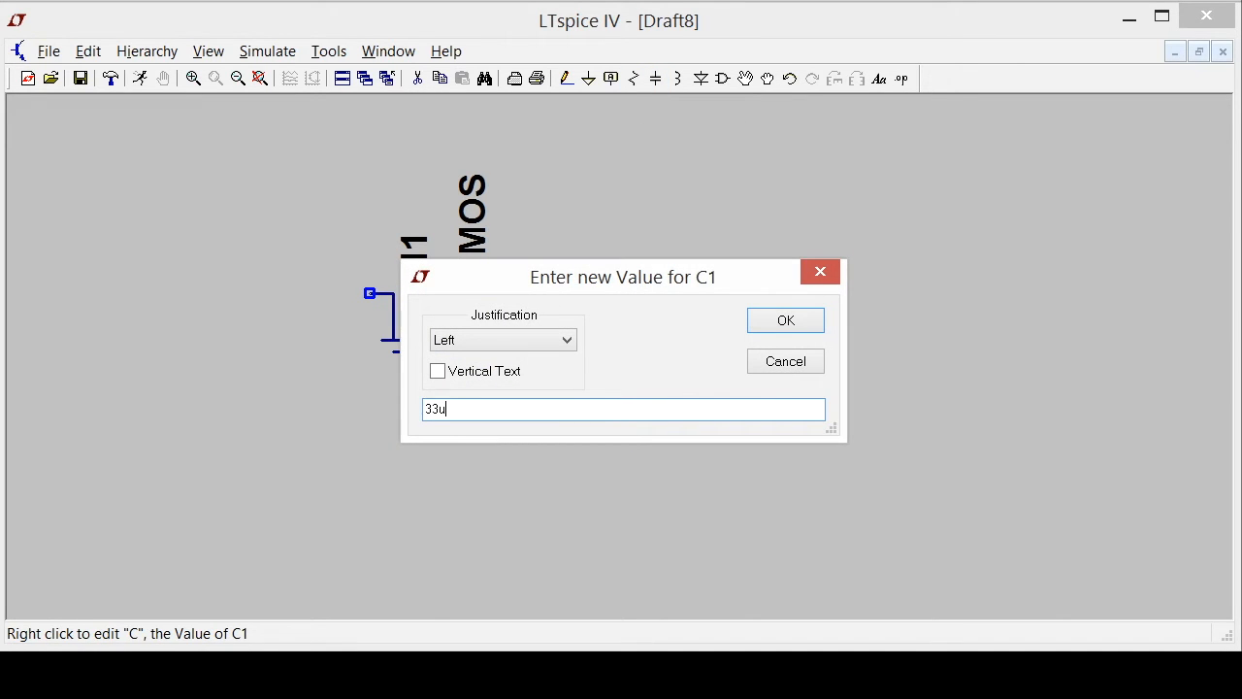
left_click(784, 321)
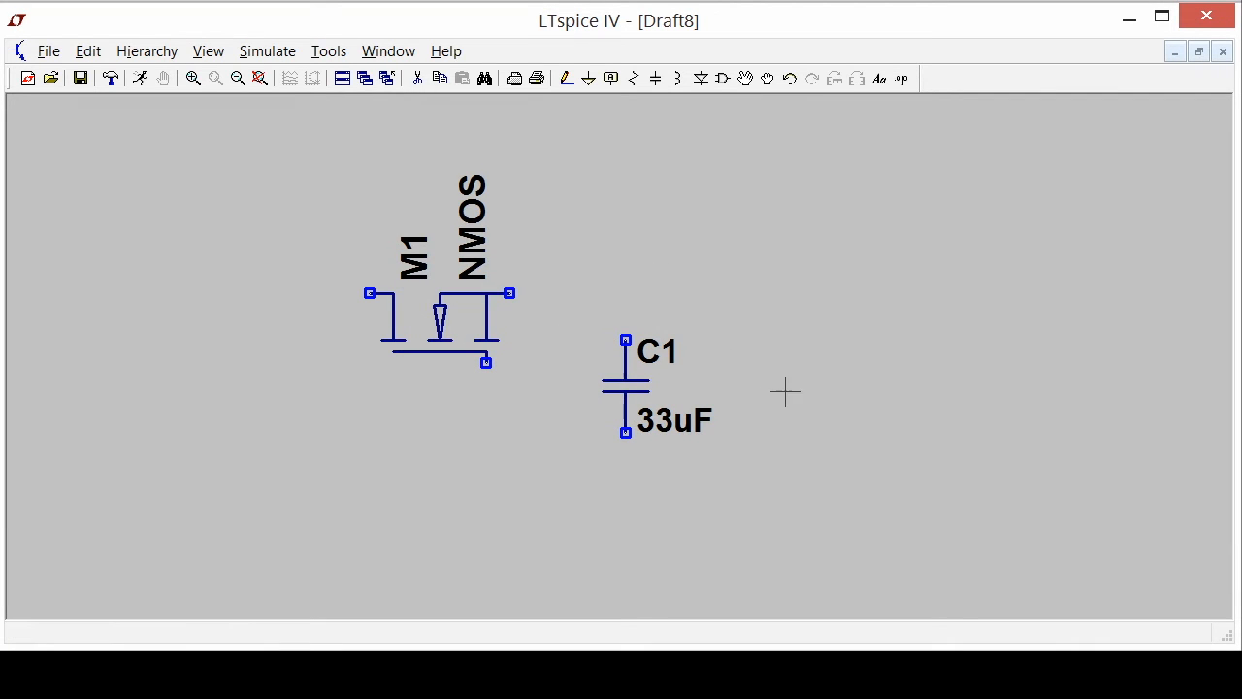
left_click(786, 392)
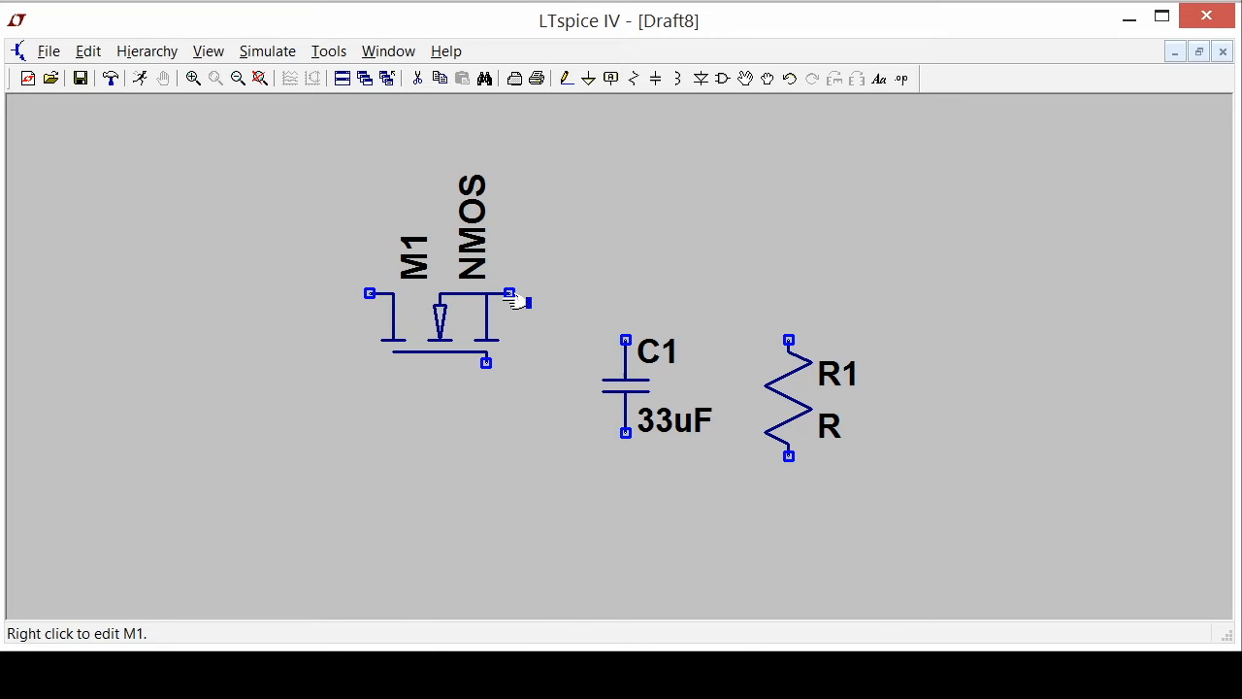
mouse_move(831, 428)
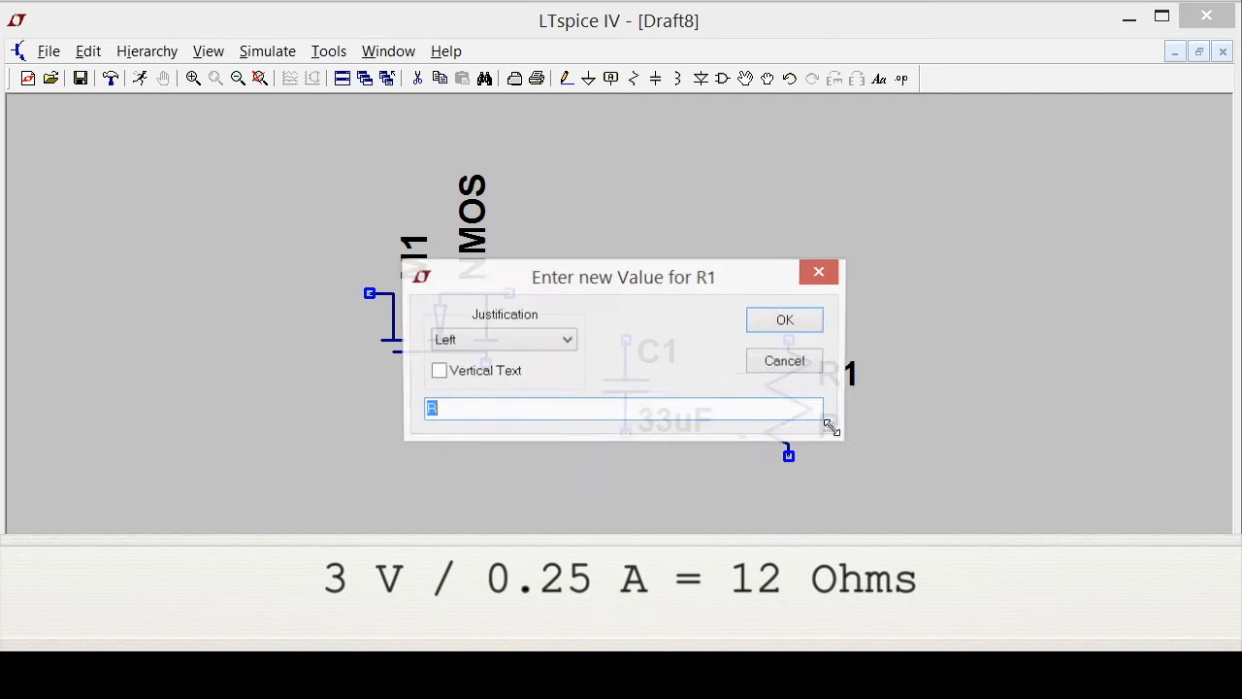
type("12")
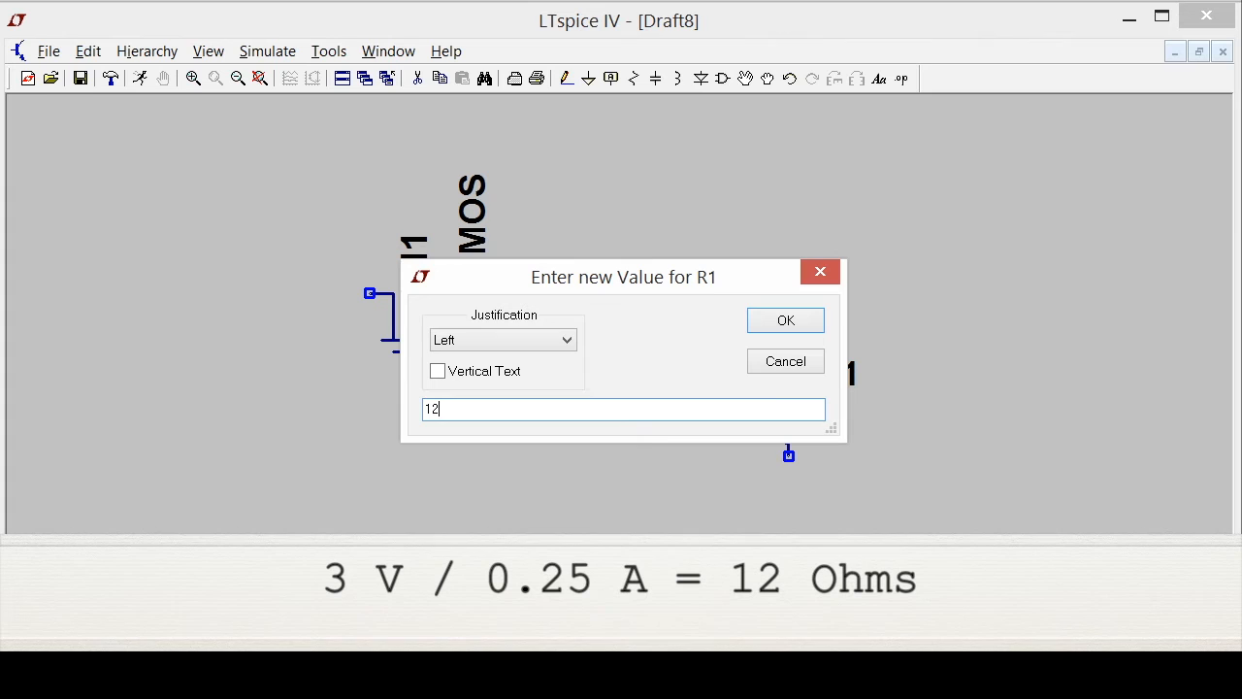
left_click(784, 320)
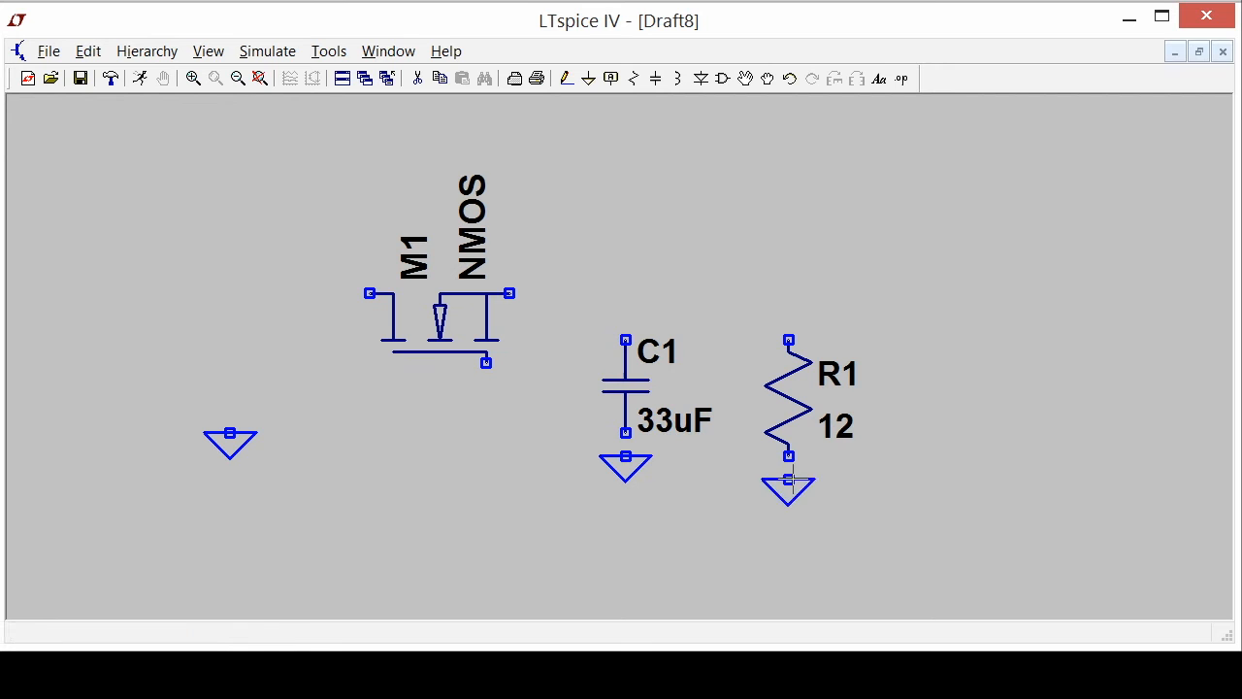
left_click(722, 78)
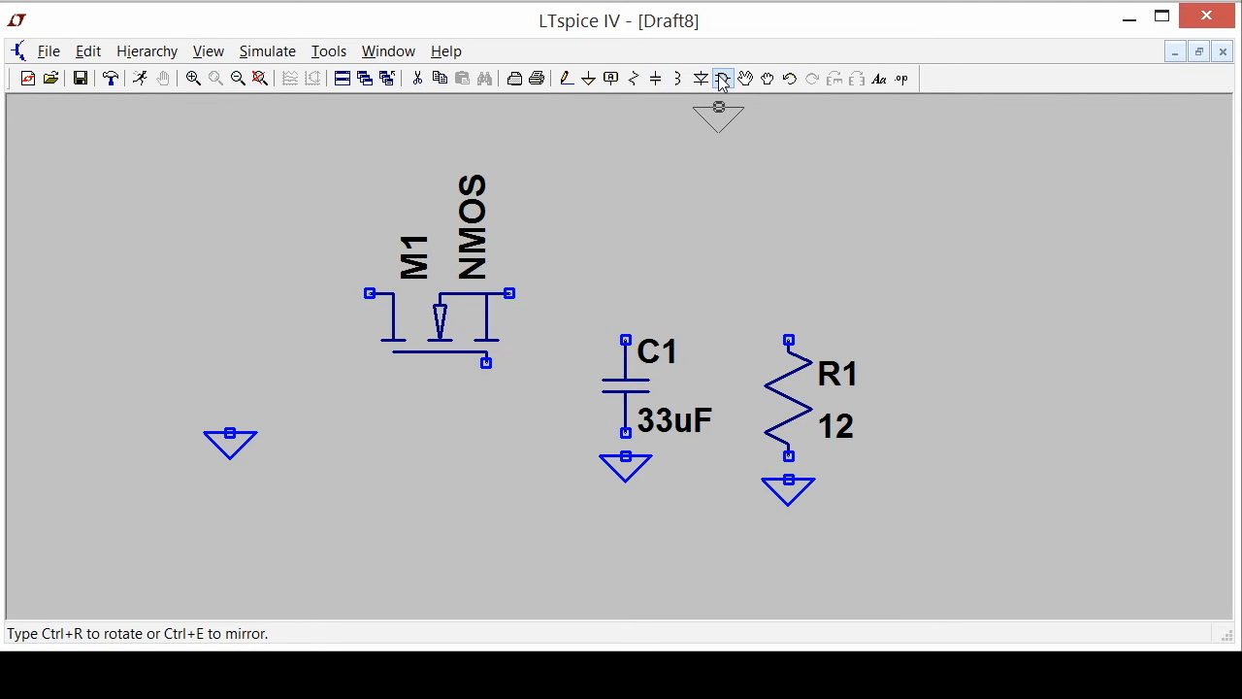
- Place a voltage source V1 from the library and bring up its value settings
left_click(722, 77)
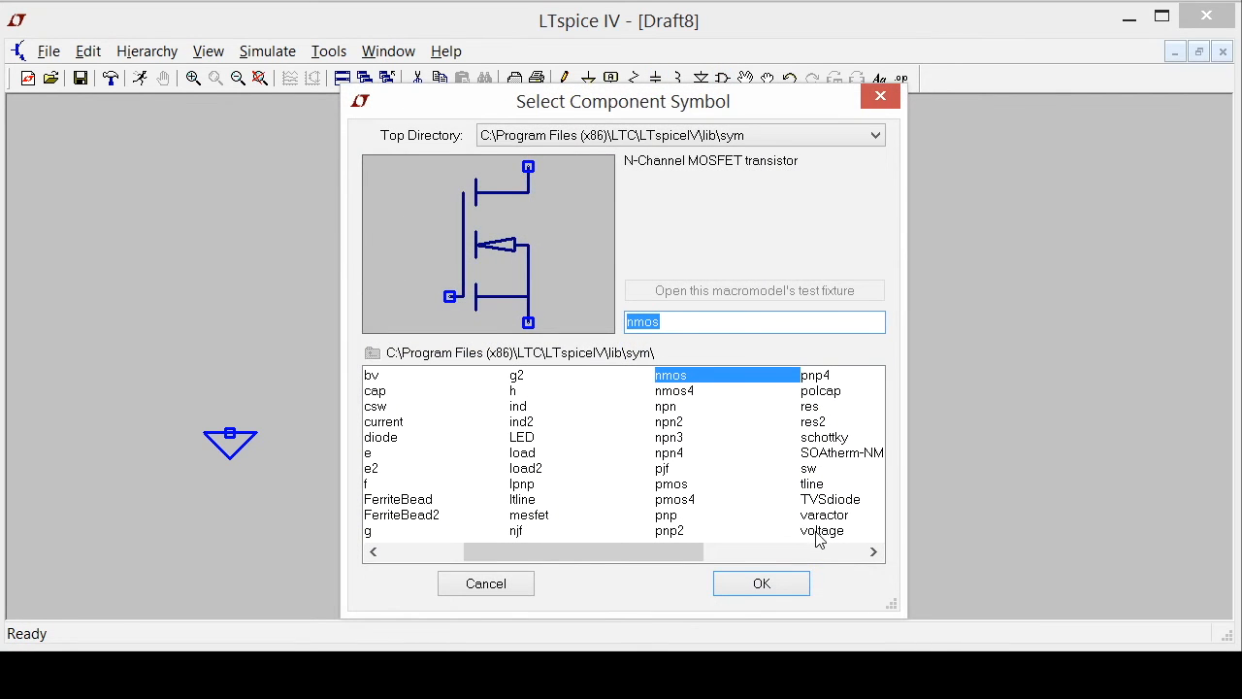
left_click(761, 582)
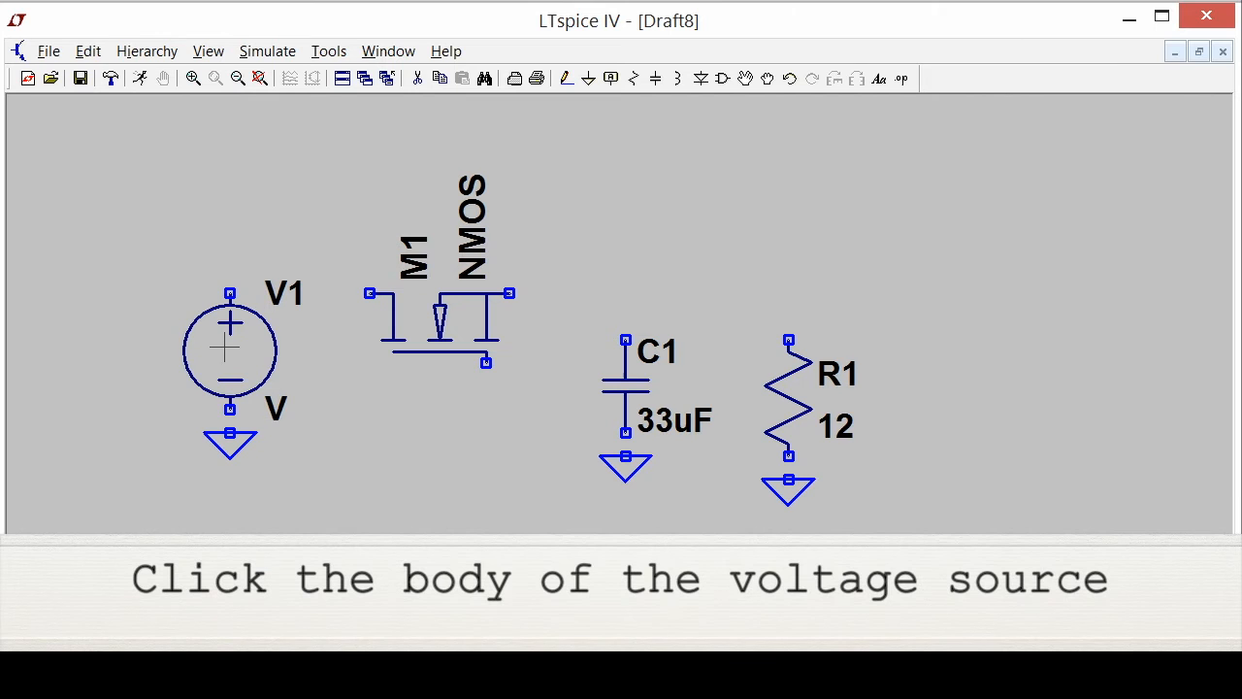
left_click(229, 350)
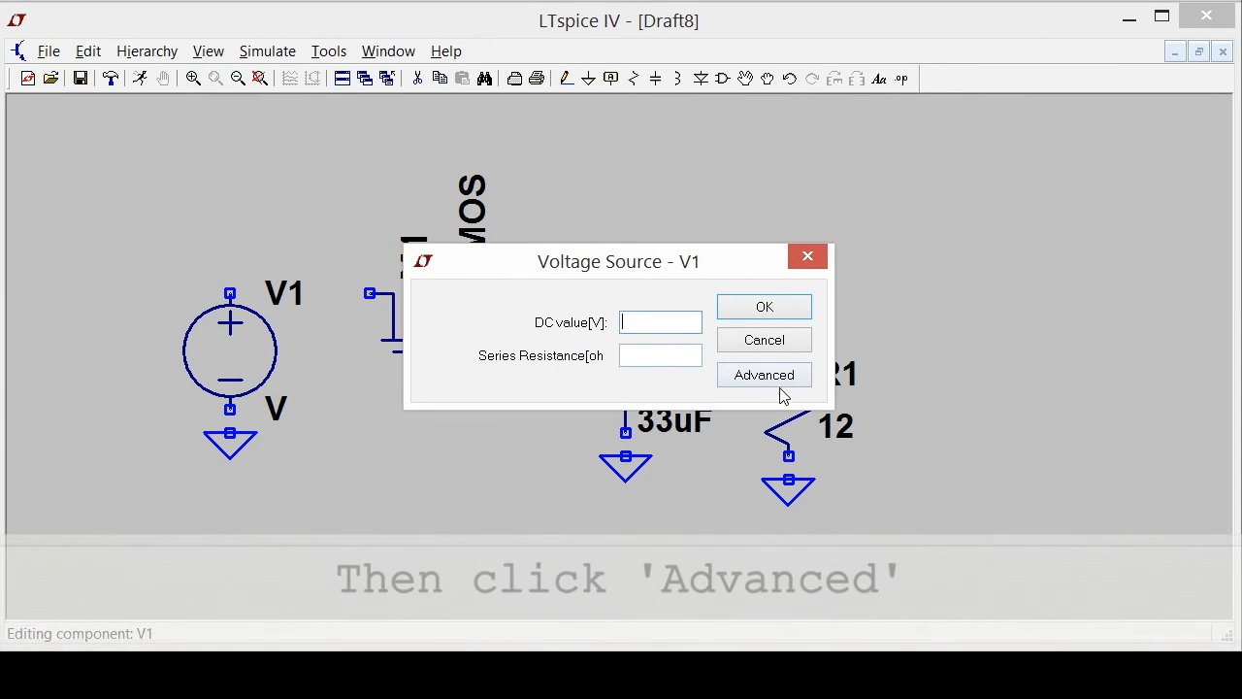
- Make V1 an exponential source EXP(0 5 100u 20u 20 1)
left_click(765, 375)
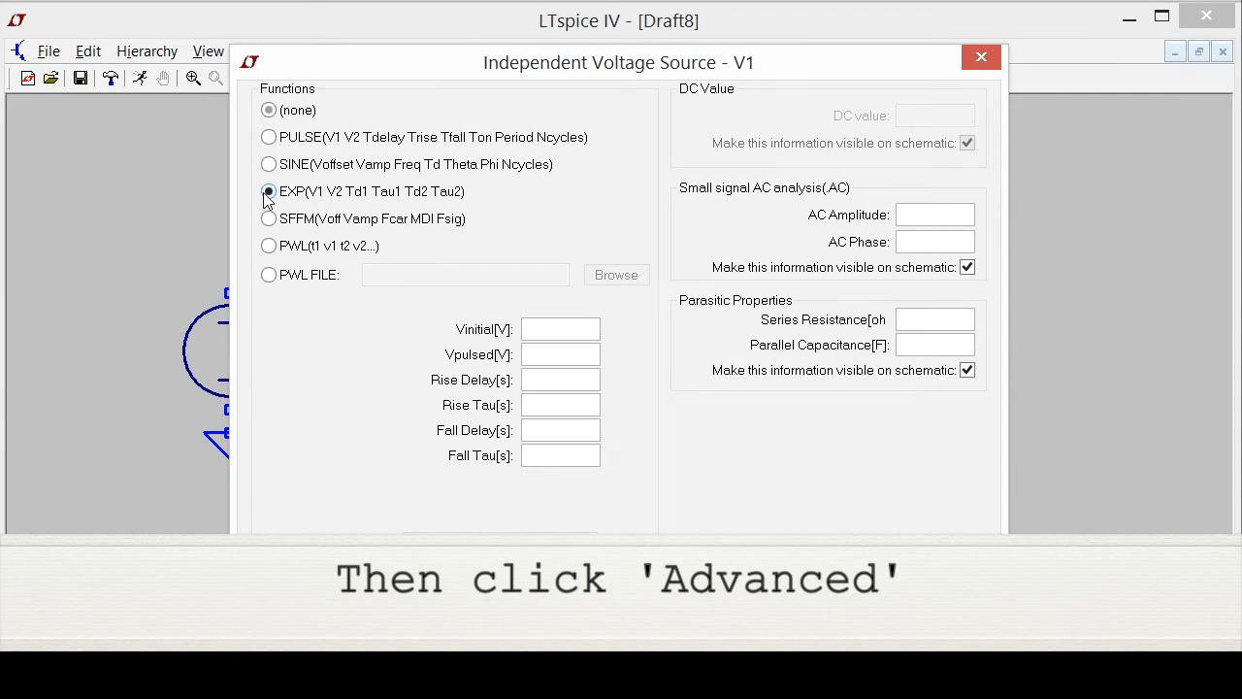
left_click(268, 192)
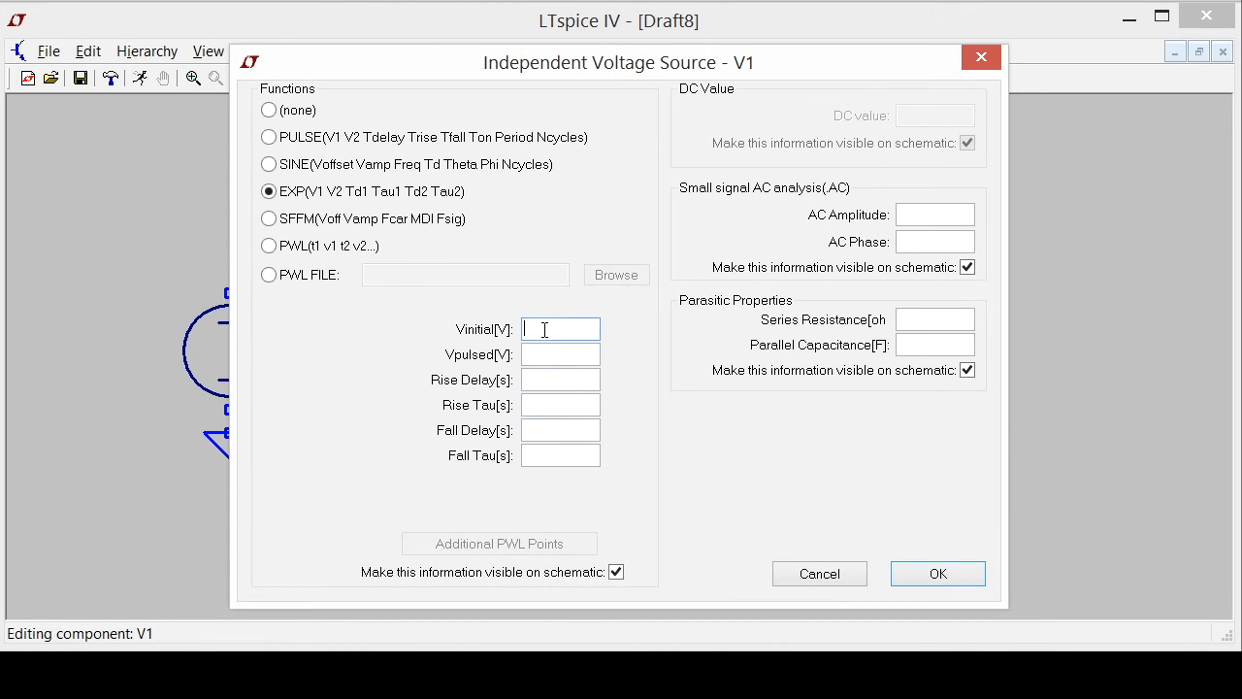
type("0")
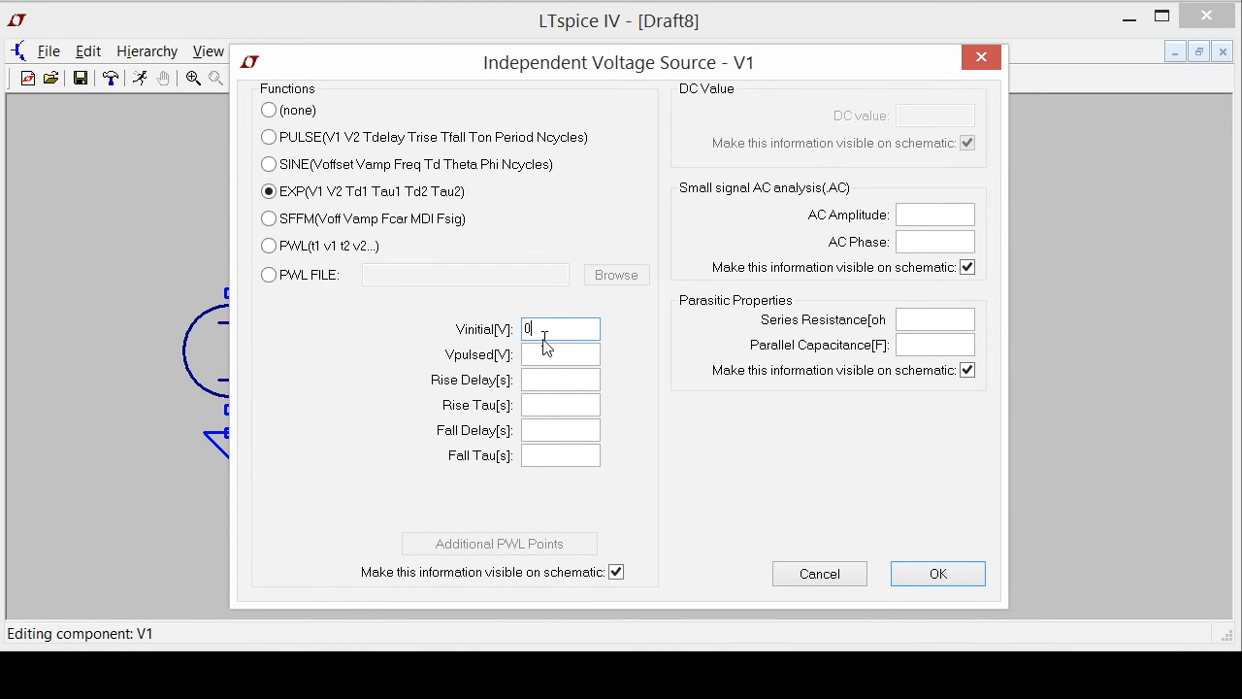
type("5")
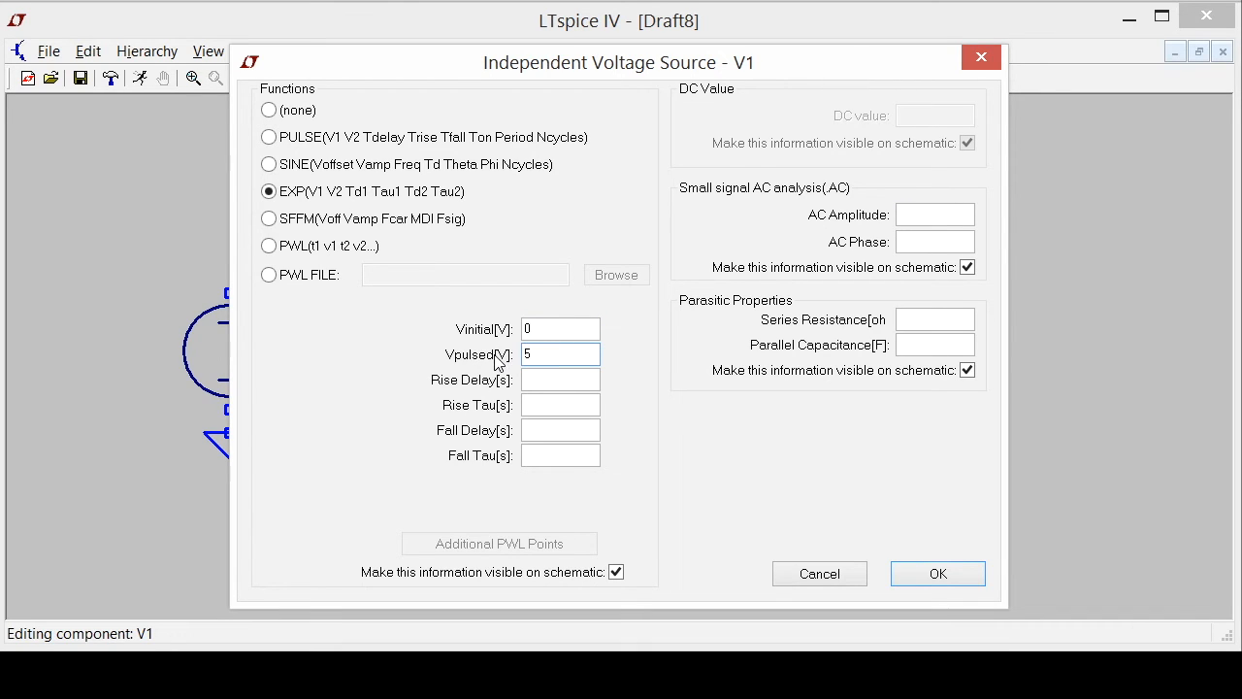
left_click(561, 379)
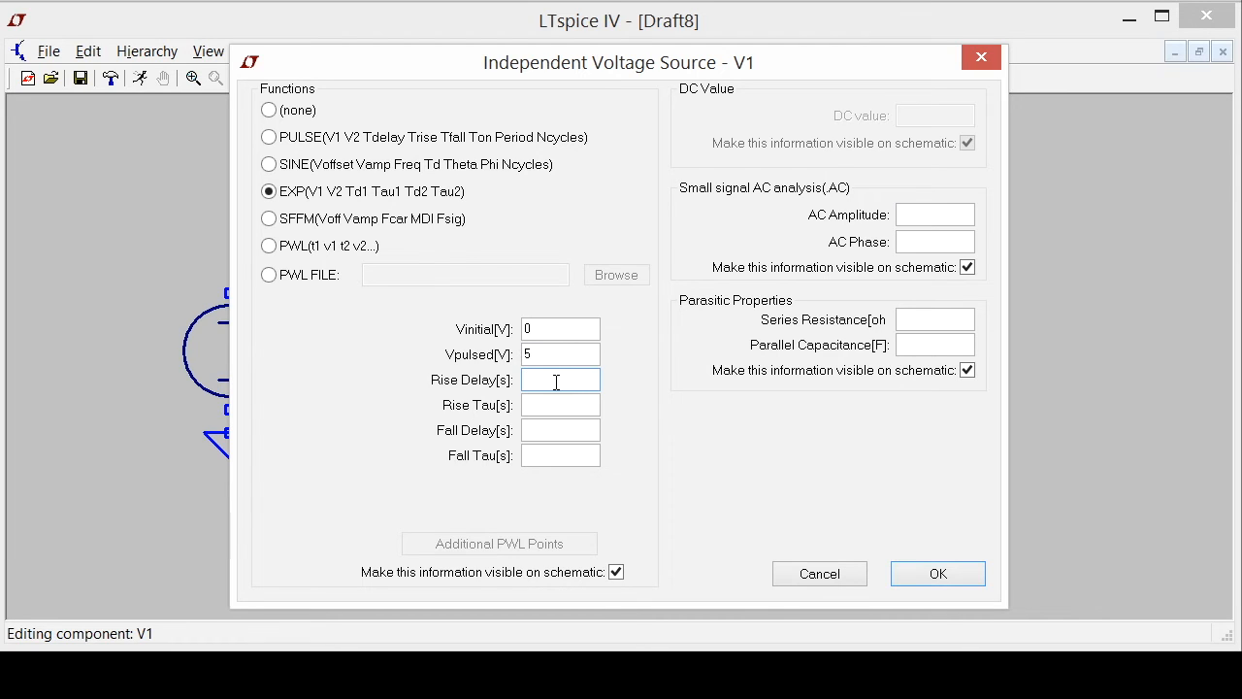
type("100u")
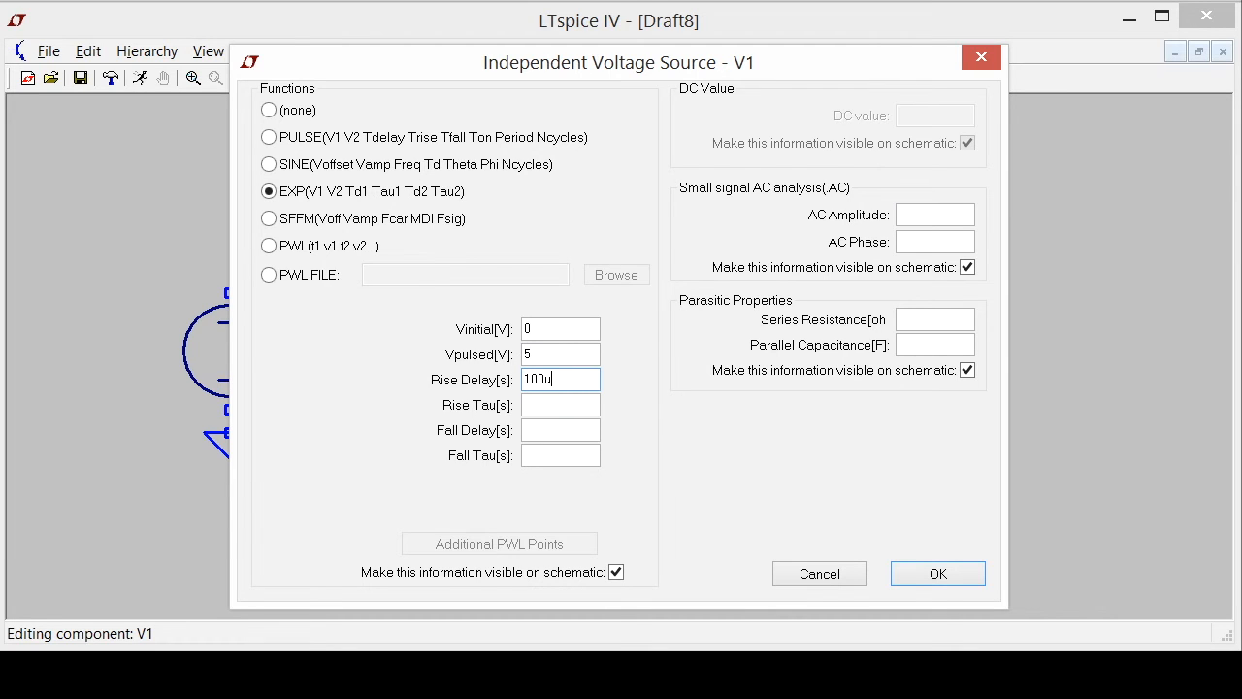
type("20u")
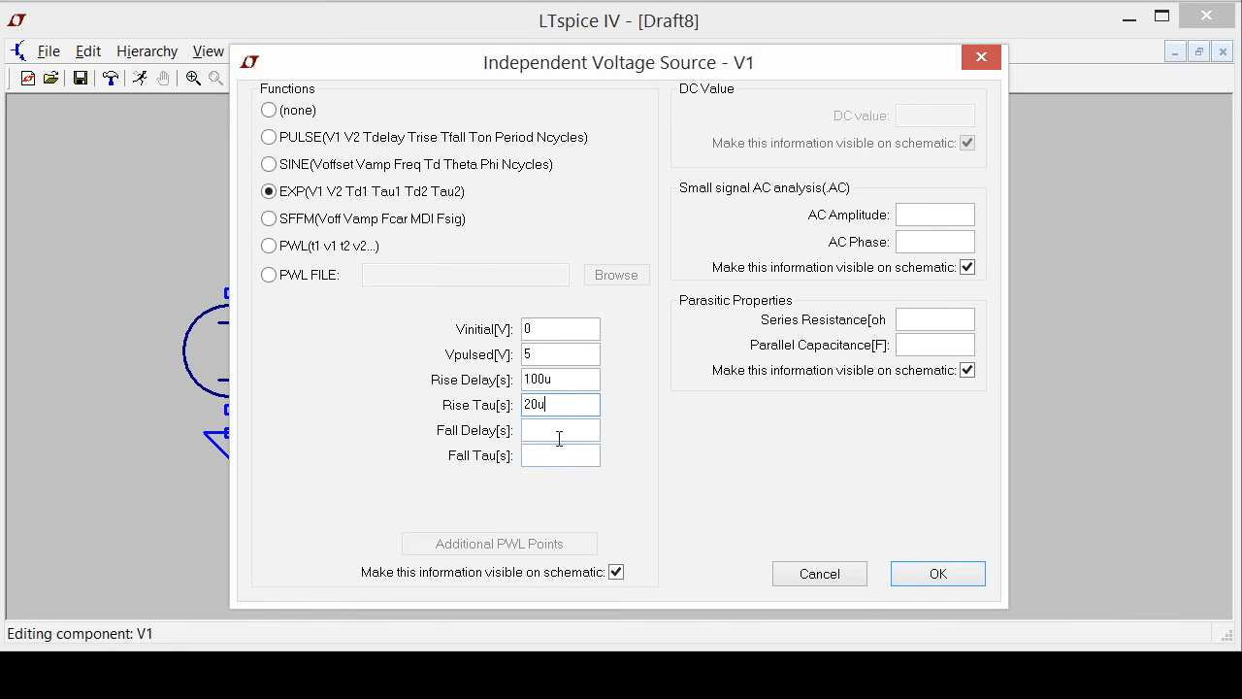
type("2")
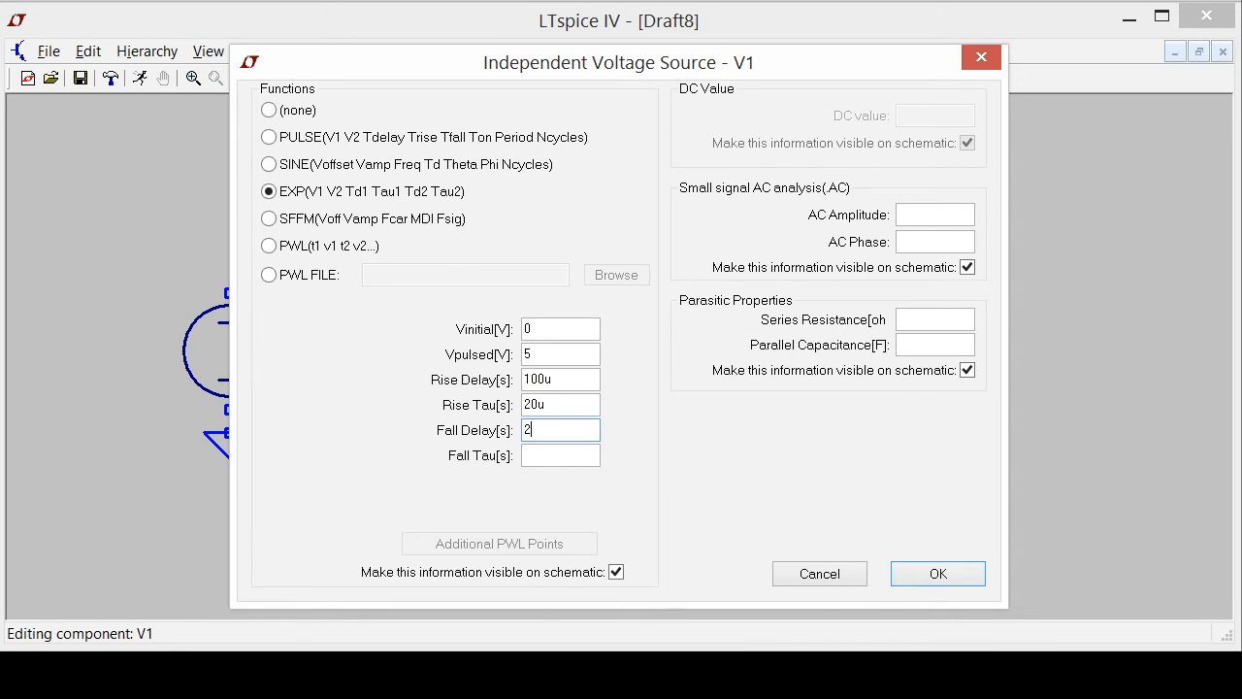
type("0")
left_click(561, 456)
type("1")
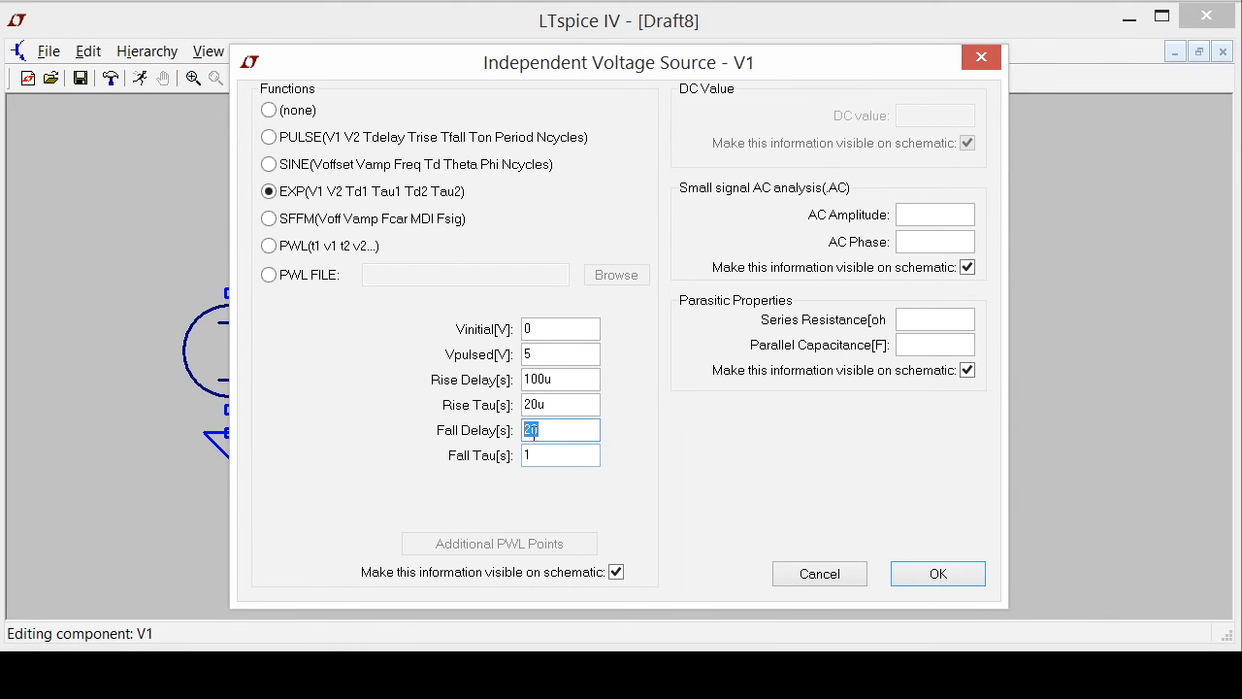
left_click(935, 573)
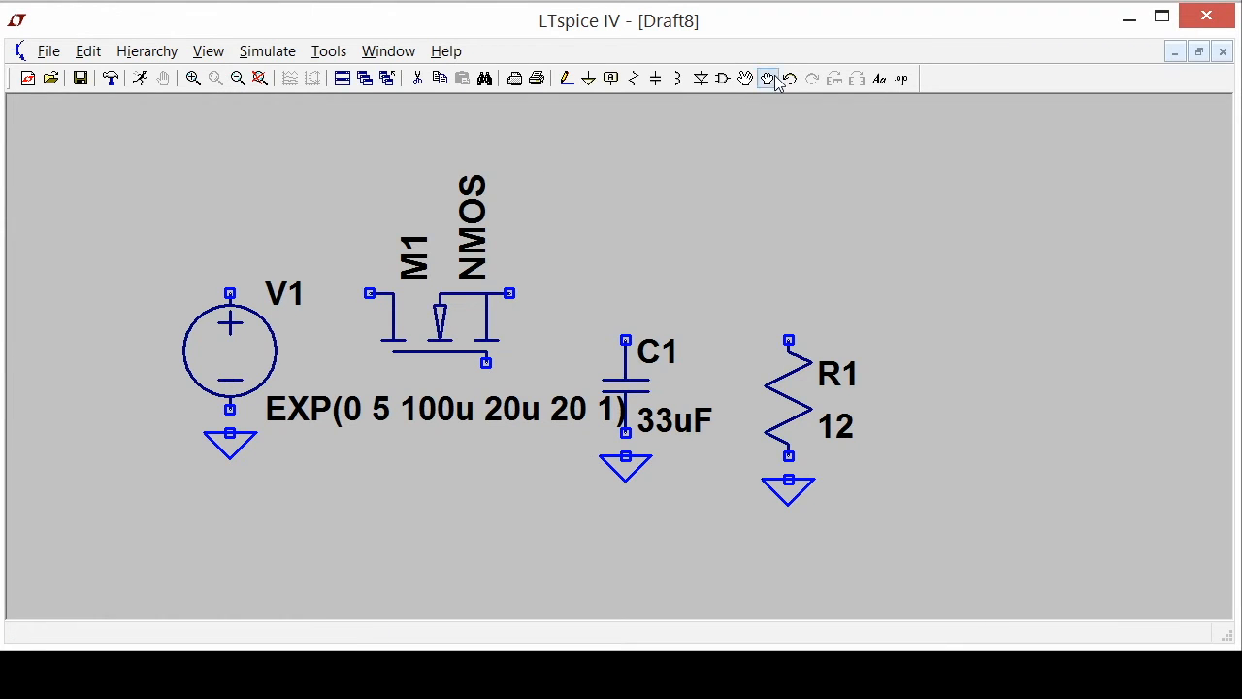
- Wire V1, M1, C1 and R1 together with M1's lower terminal grounded
left_click(769, 78)
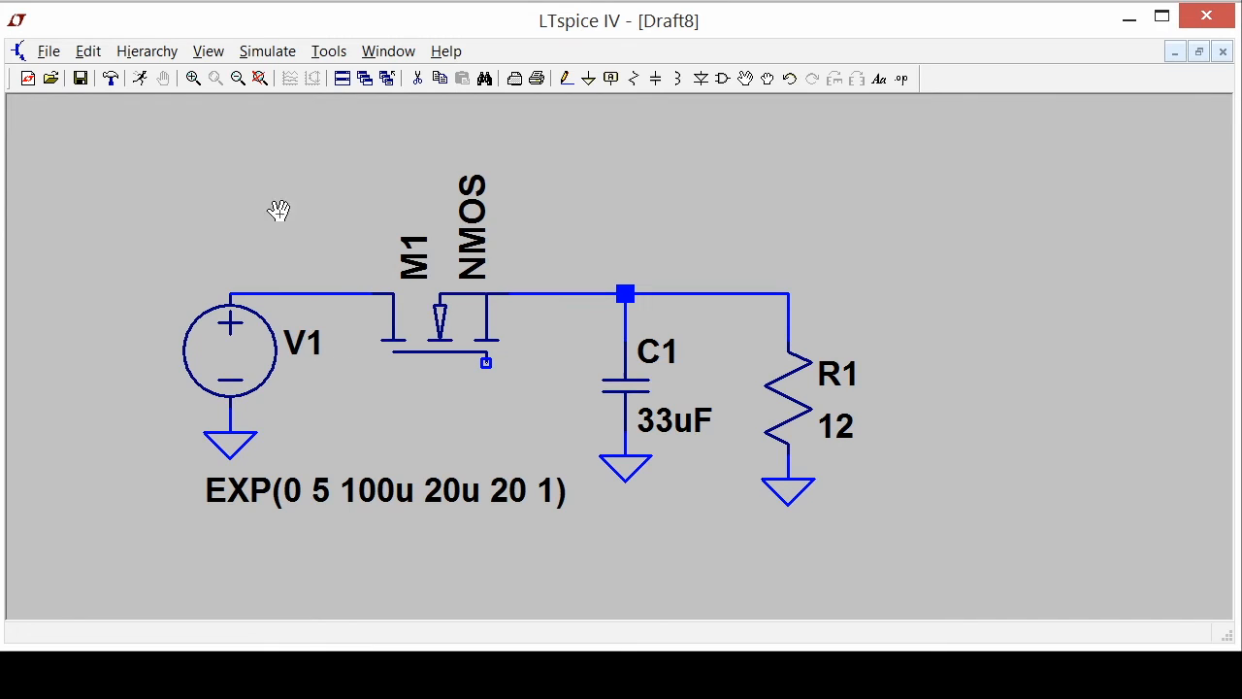
mouse_move(605, 262)
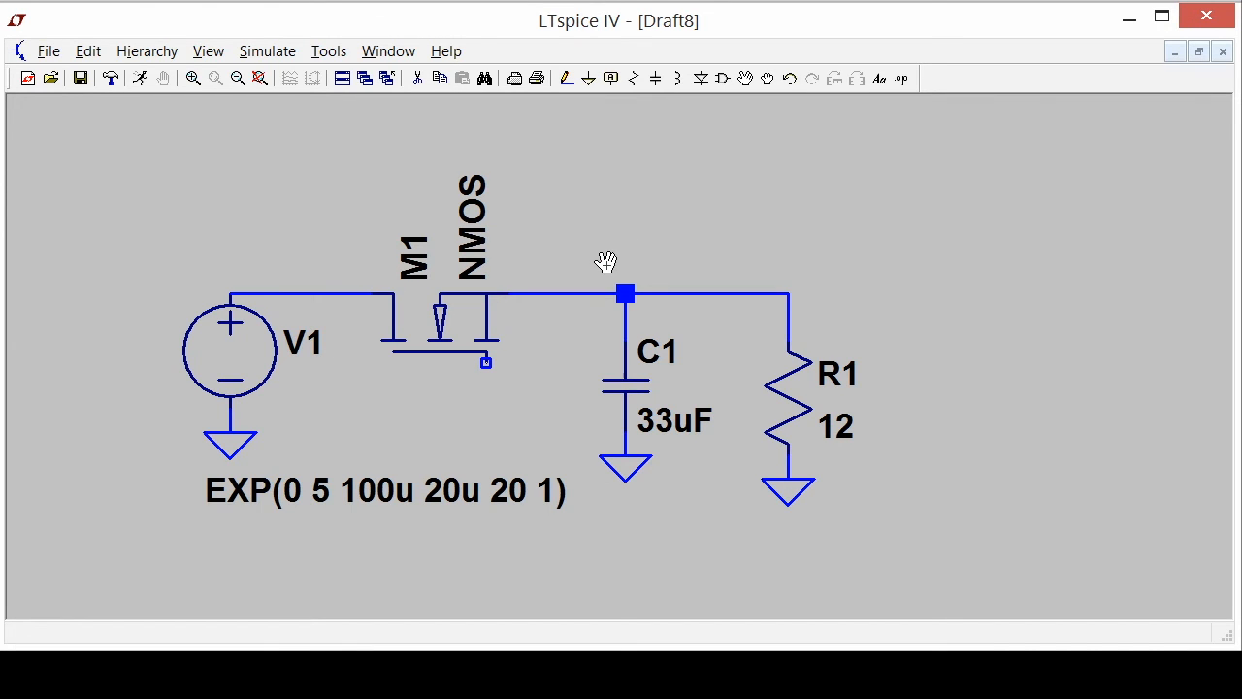
mouse_move(555, 264)
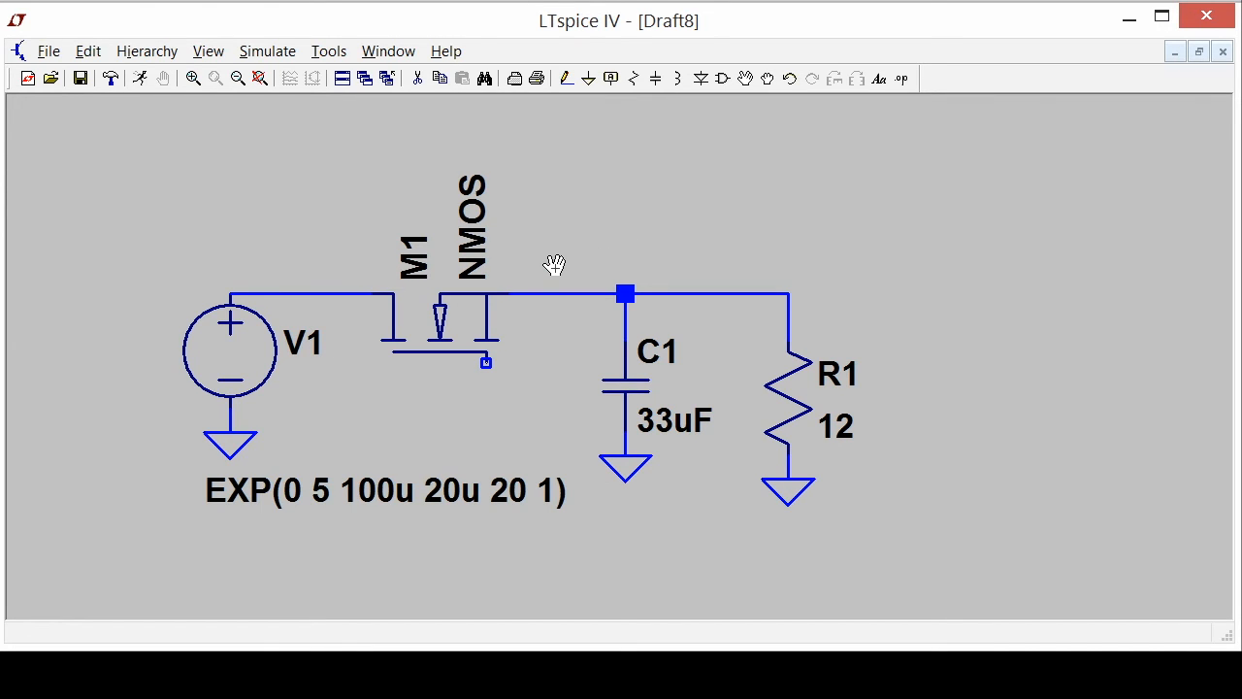
mouse_move(477, 289)
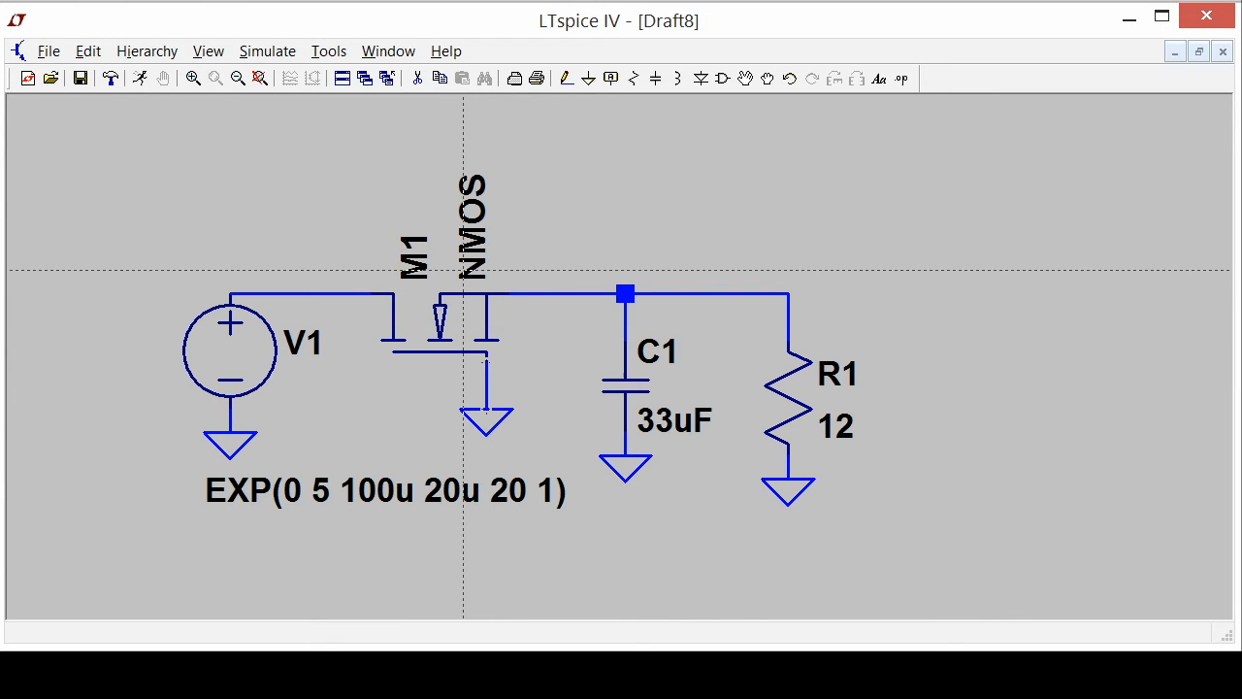
left_click(90, 50)
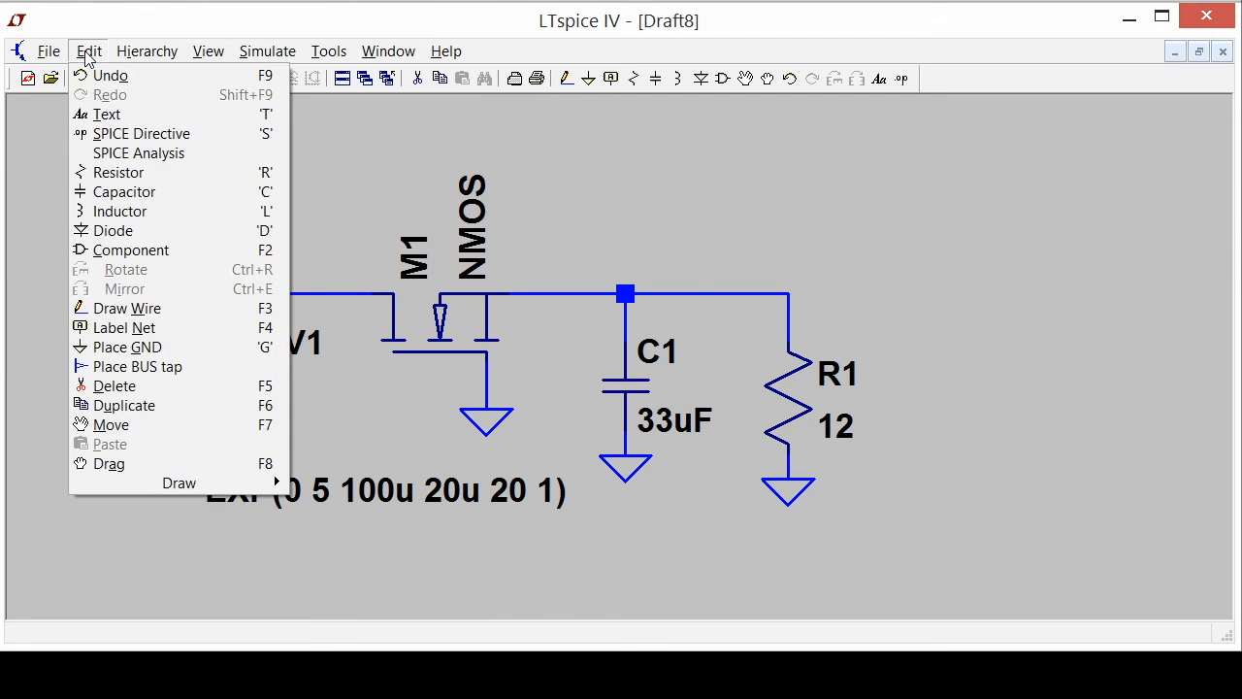
- Enter the SPICE directive .model mosreg VDMOS(RD=0.1 RS=0.001 VTO=-3 KP=1000)
left_click(140, 132)
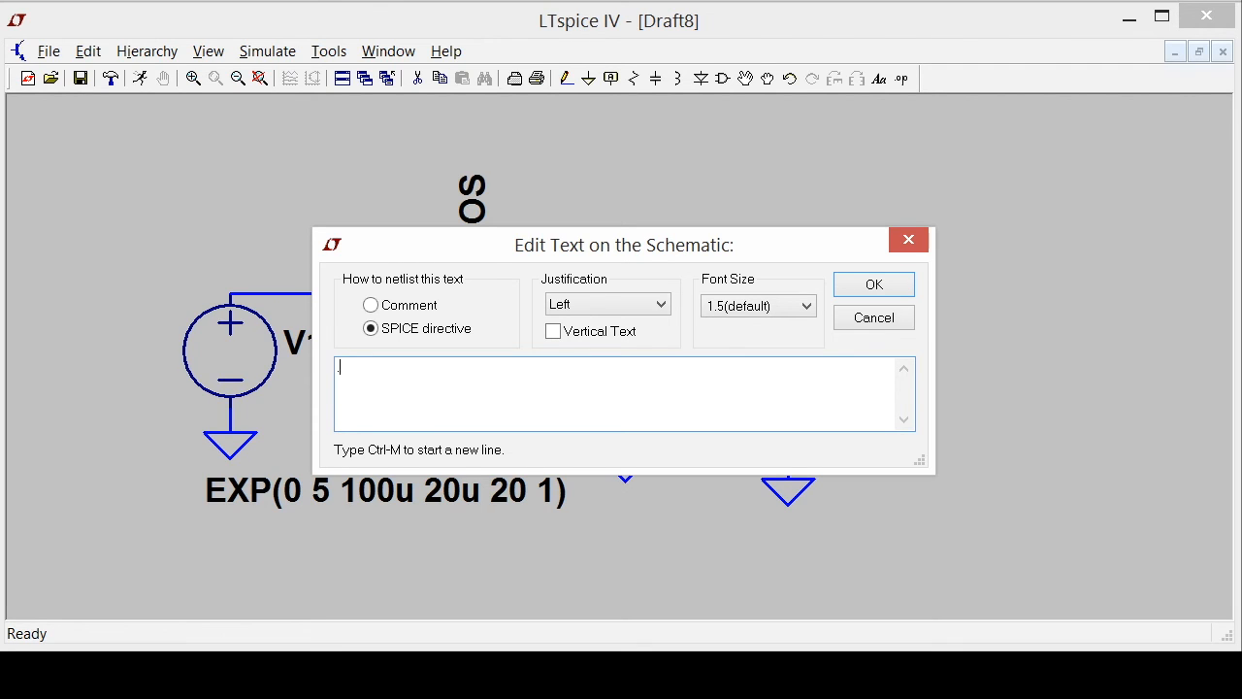
type(".model mosreg V")
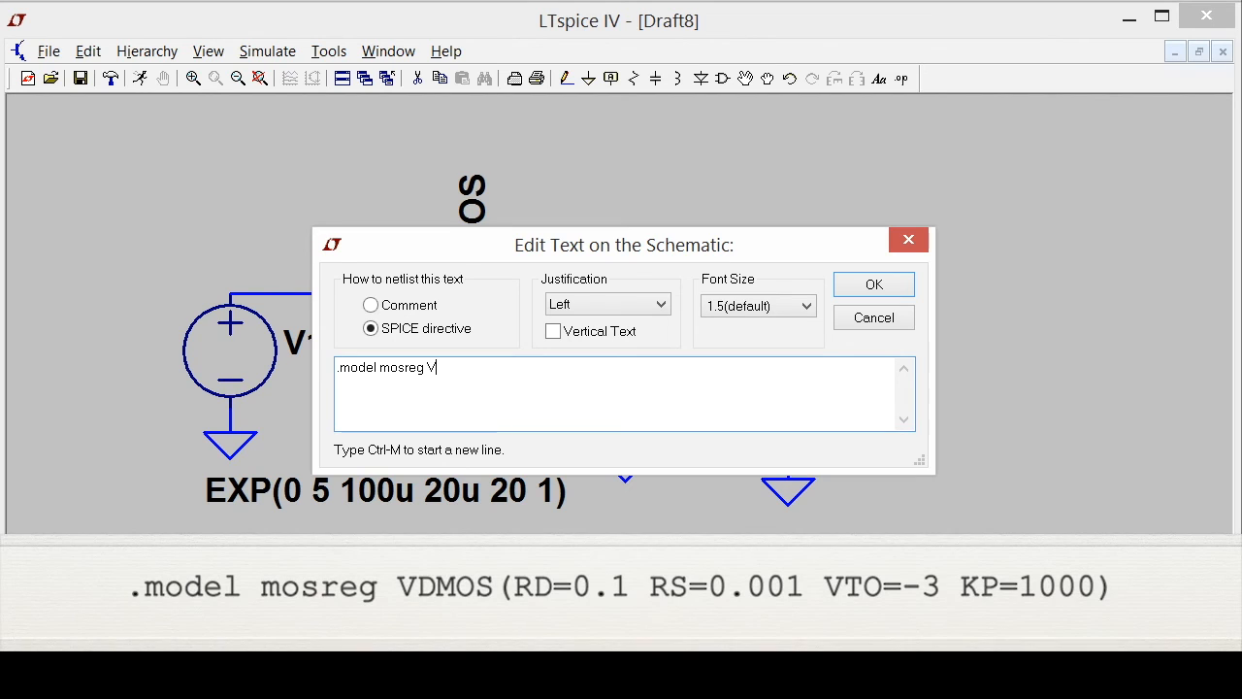
type("DMOS(")
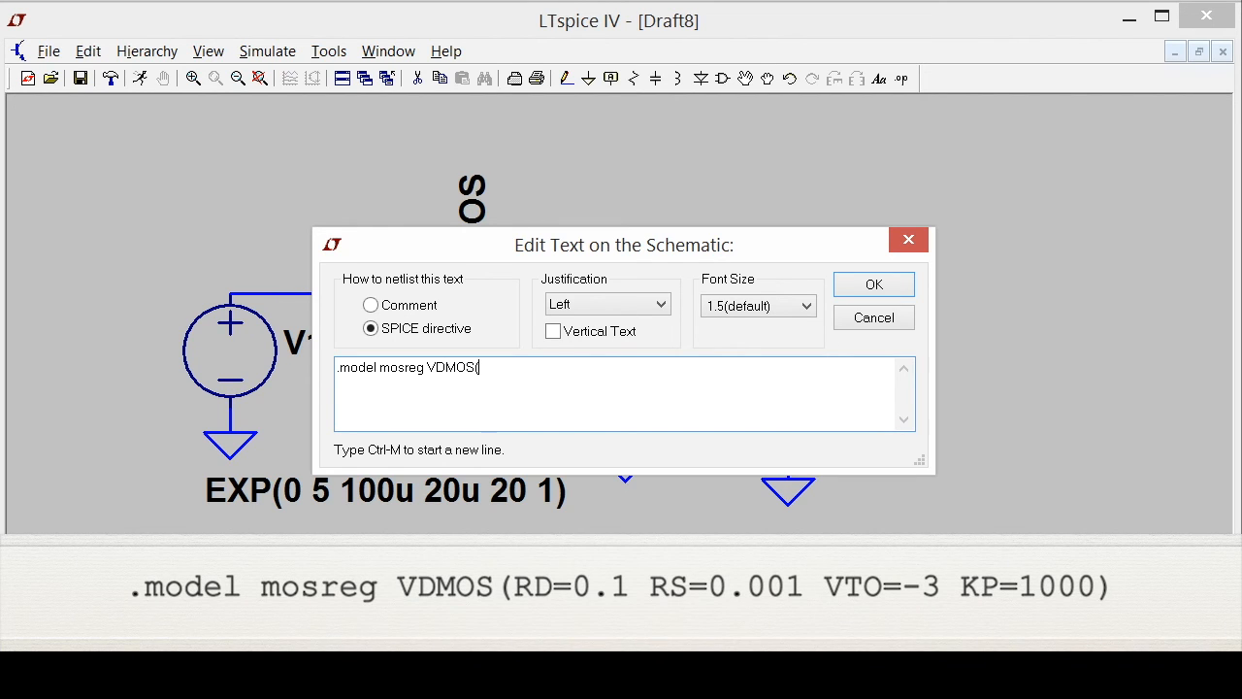
type("RD-=")
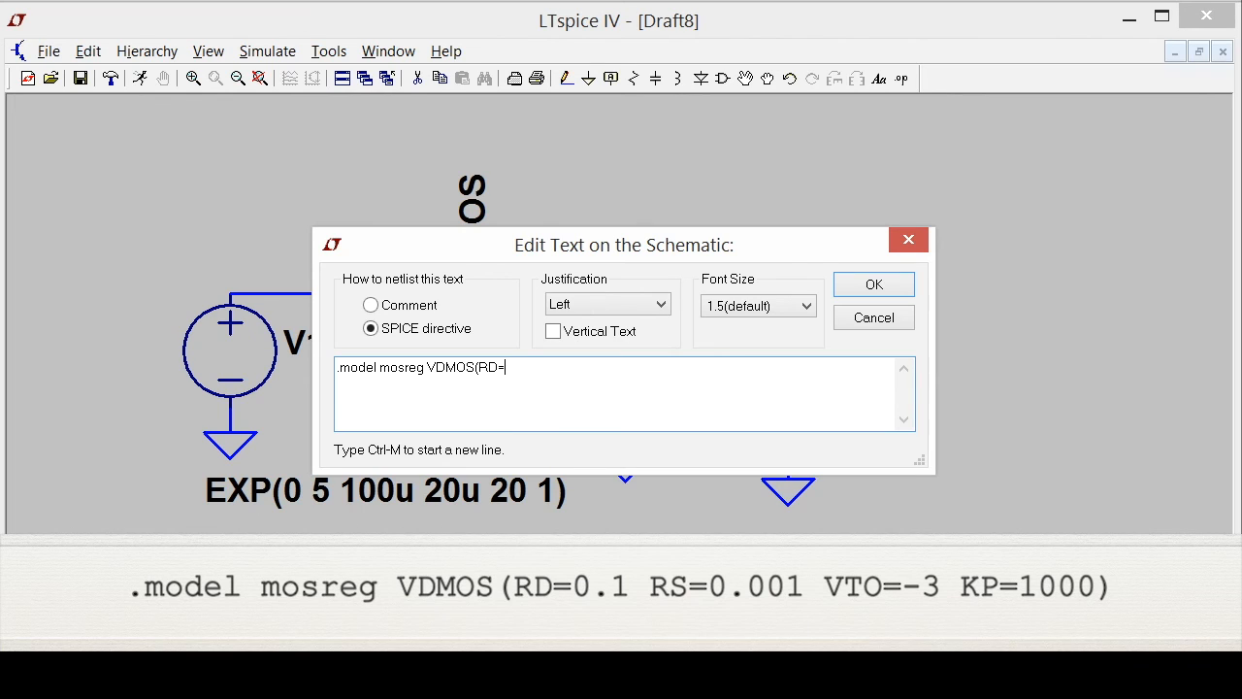
type("0.1 RS=")
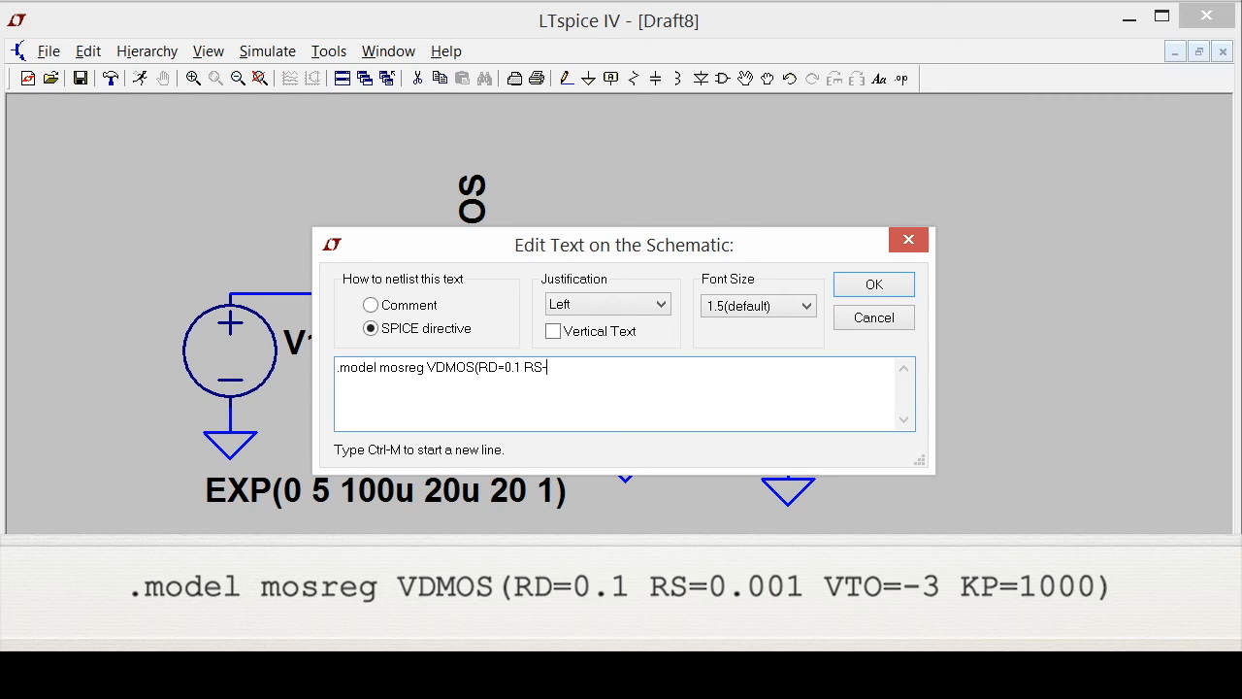
type("0.001 VTO=")
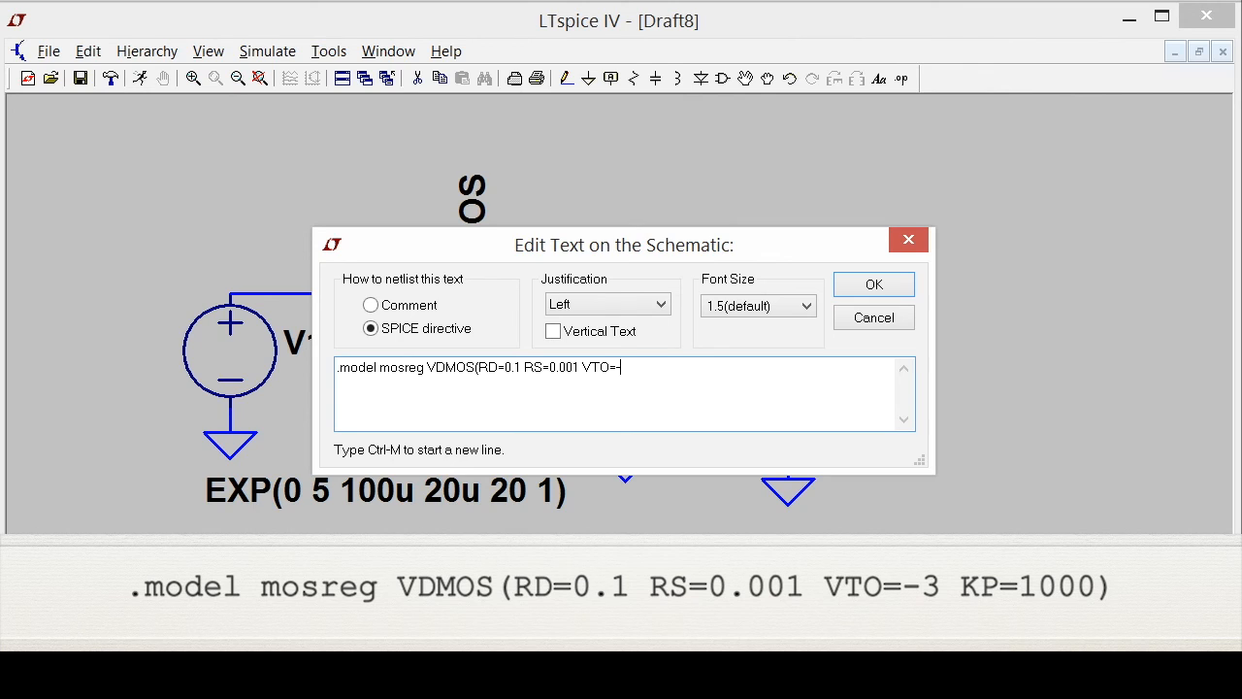
type("-3")
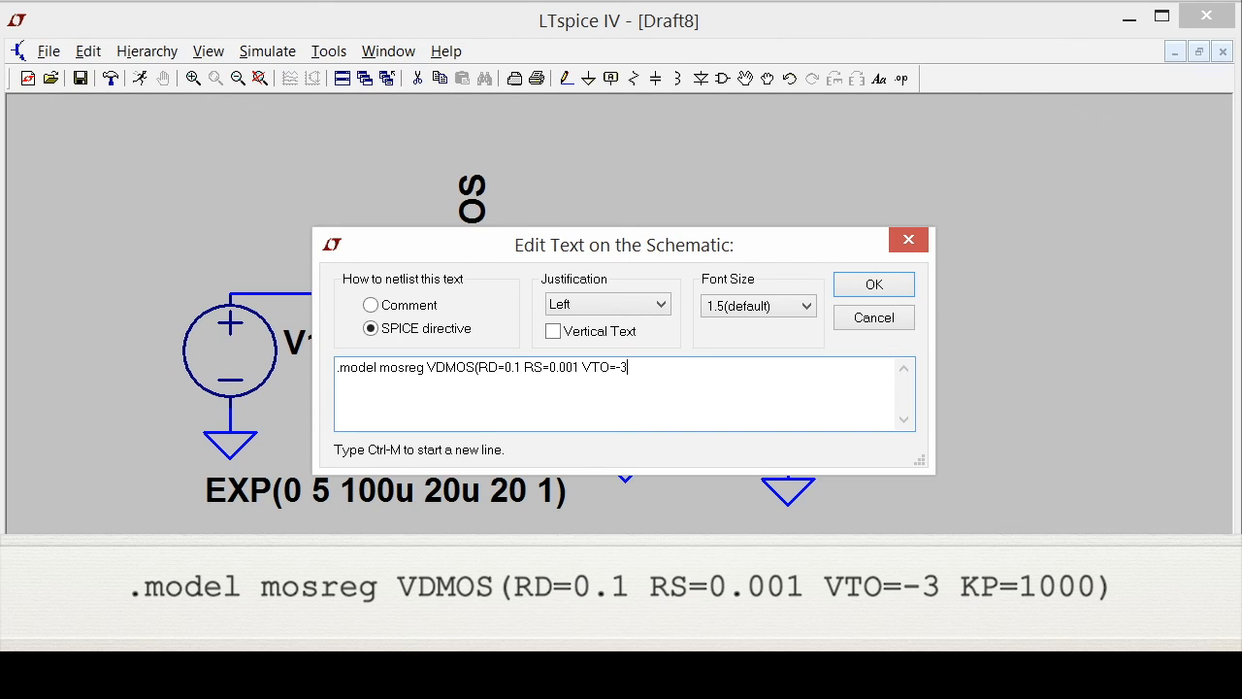
type("KP=")
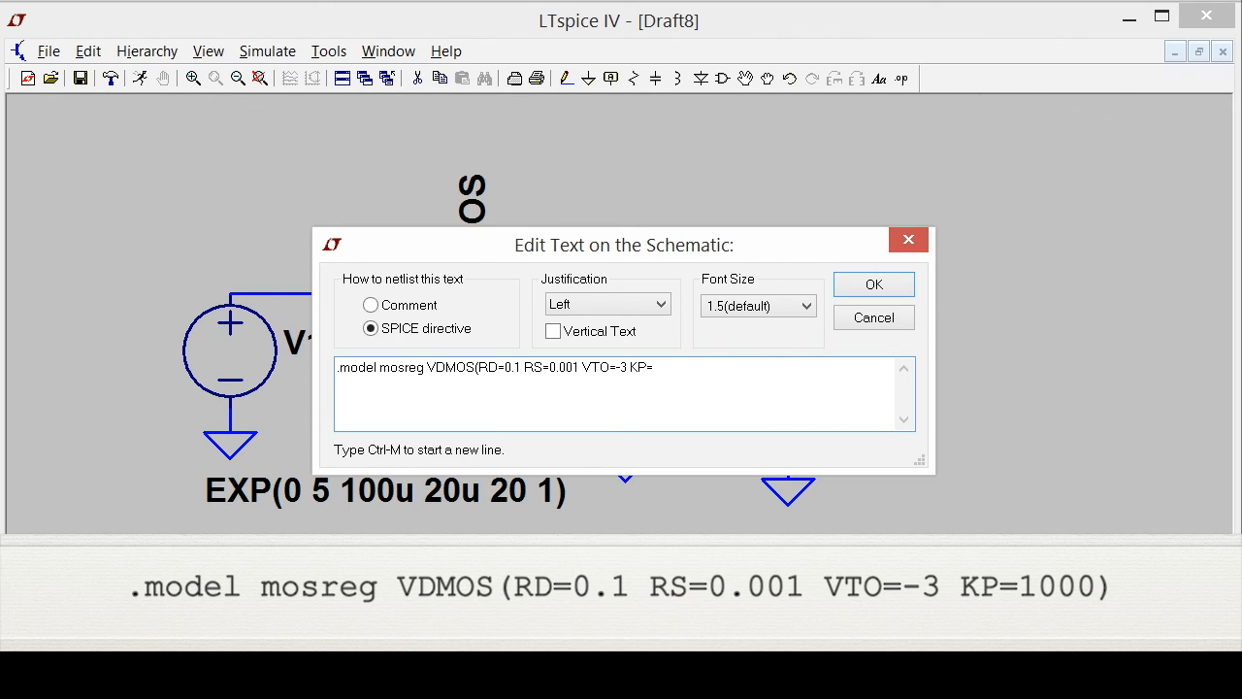
type("1")
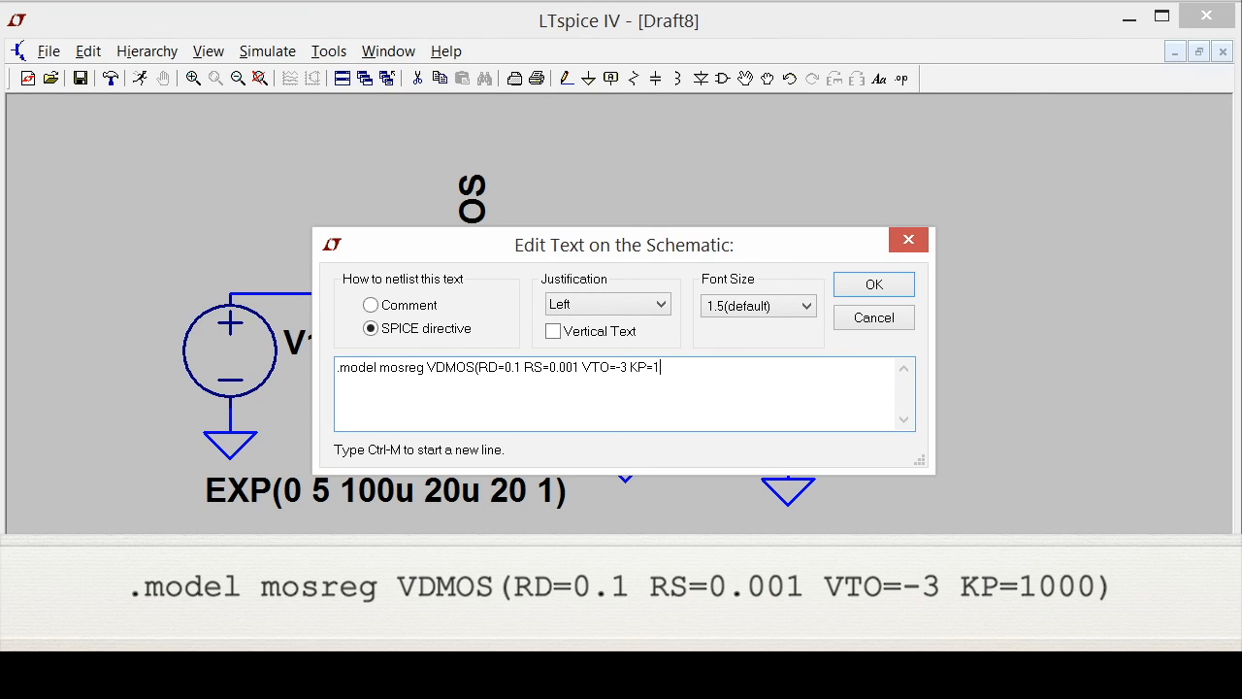
type("000")
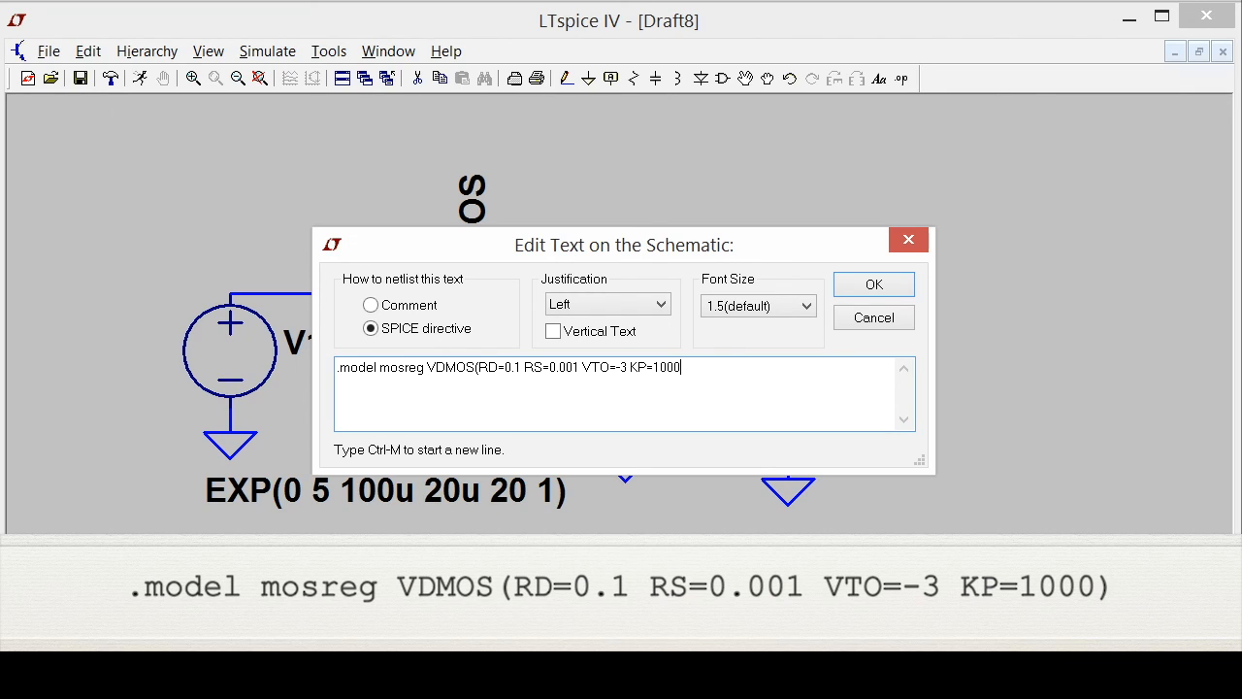
type(")")
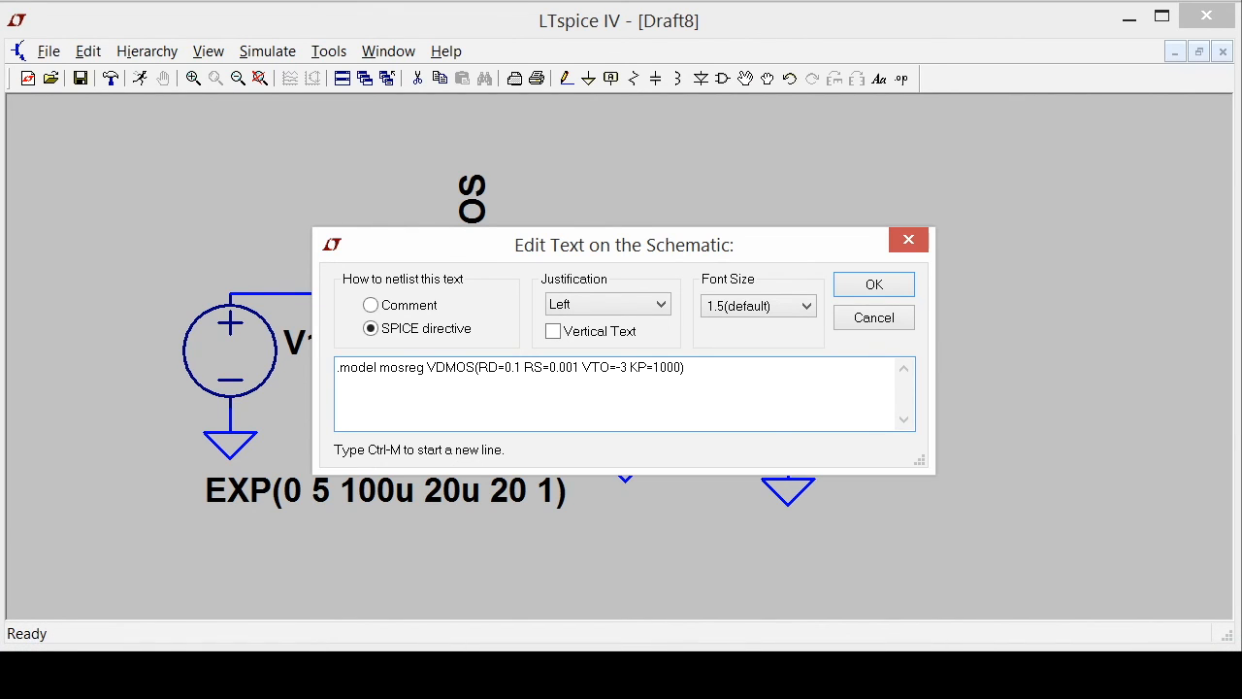
left_click(873, 283)
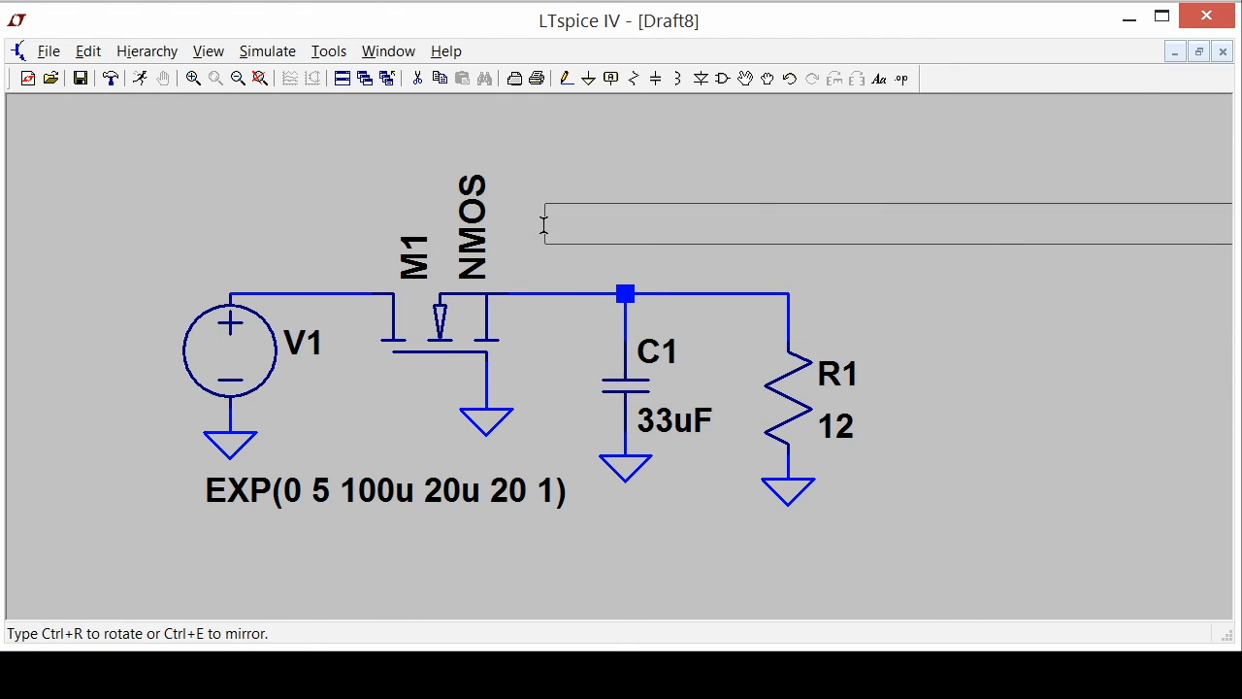
- Set M1's model name to mosreg
right_click(469, 229)
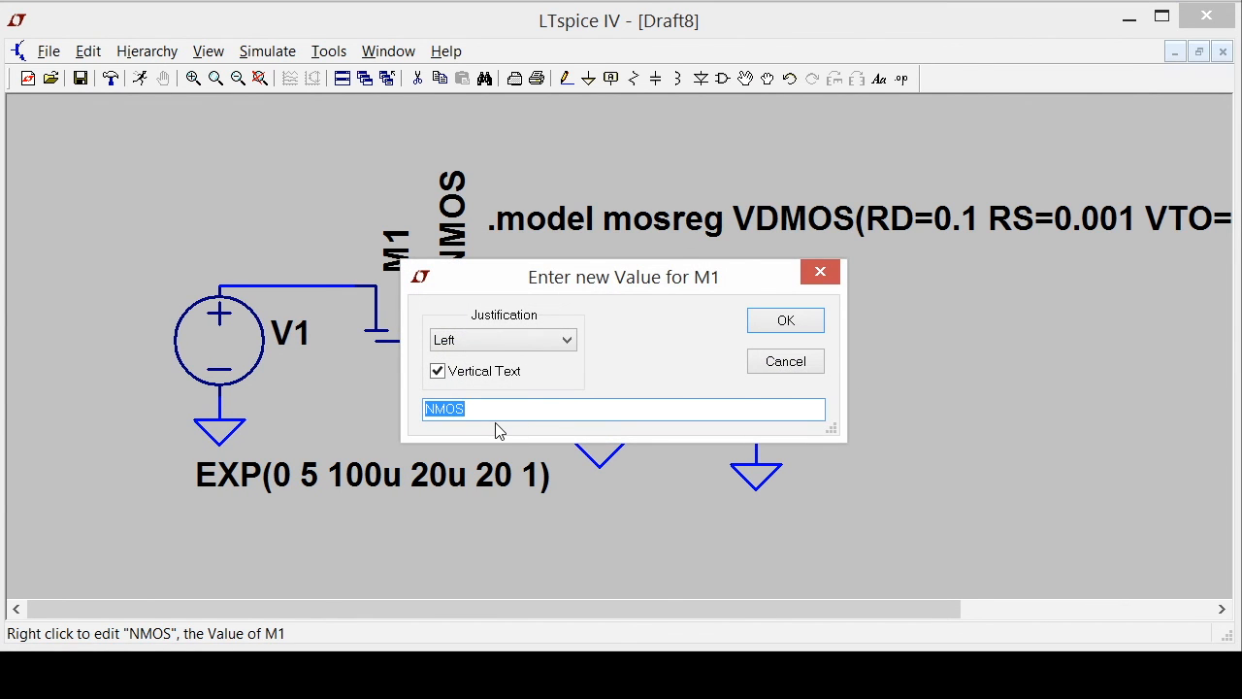
type("mosreg")
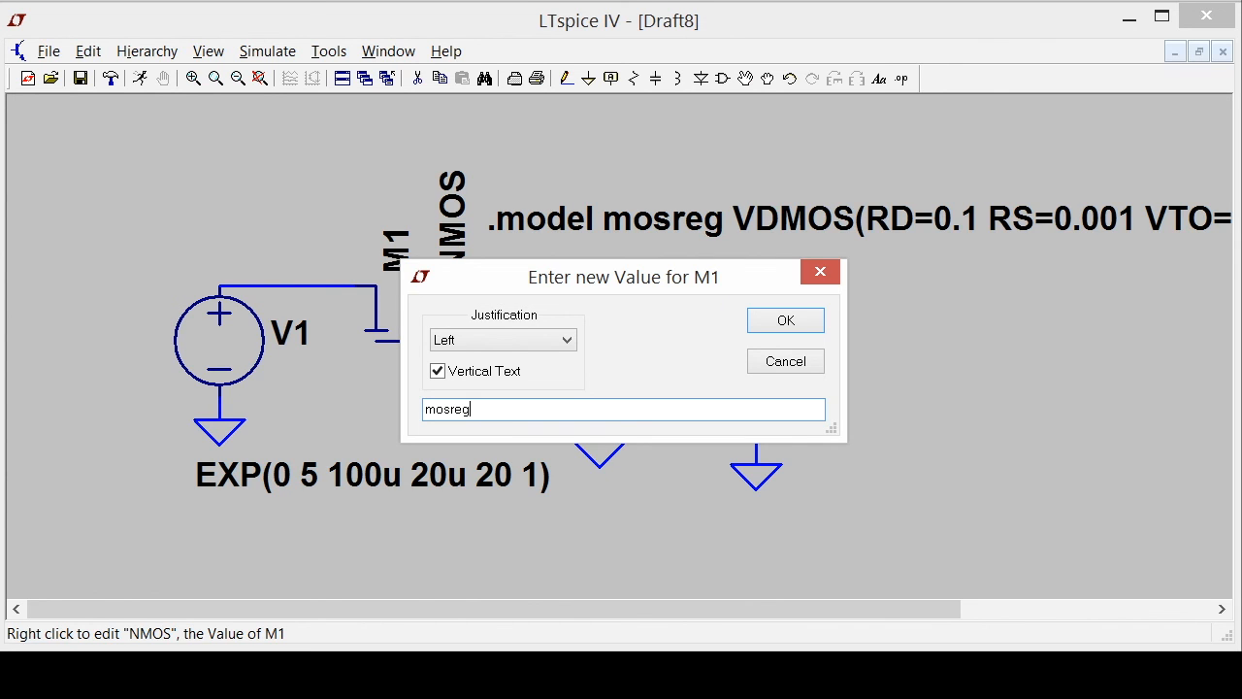
left_click(784, 320)
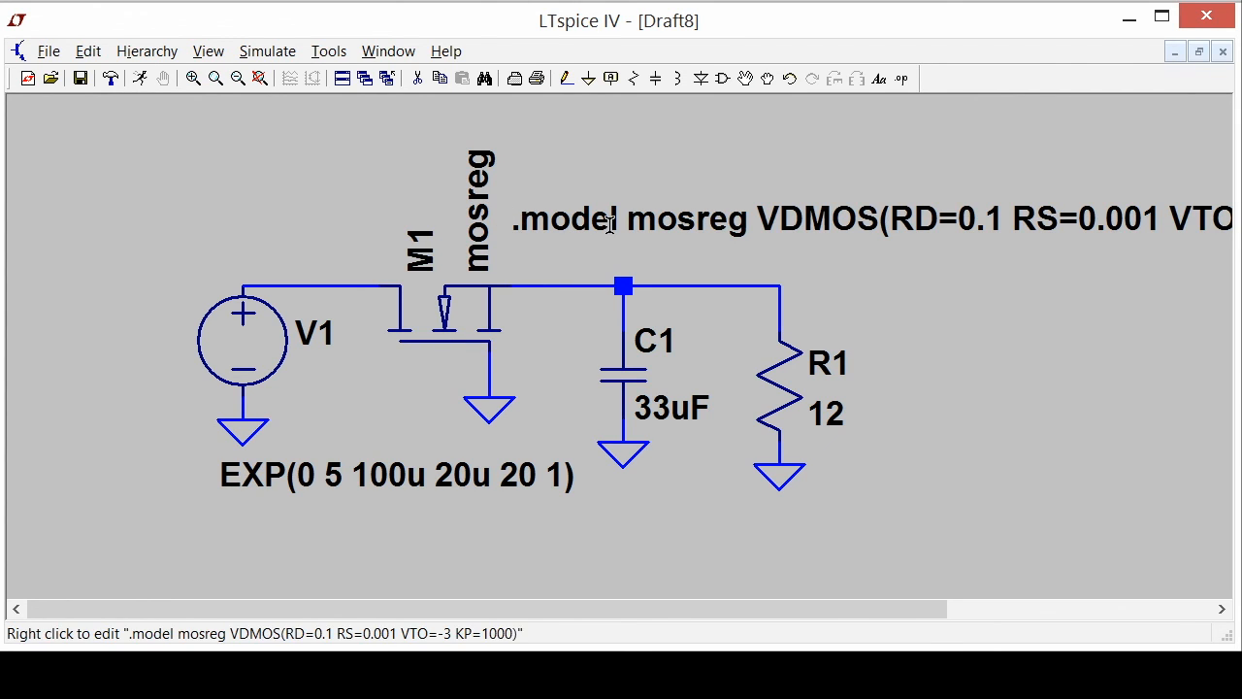
mouse_move(765, 222)
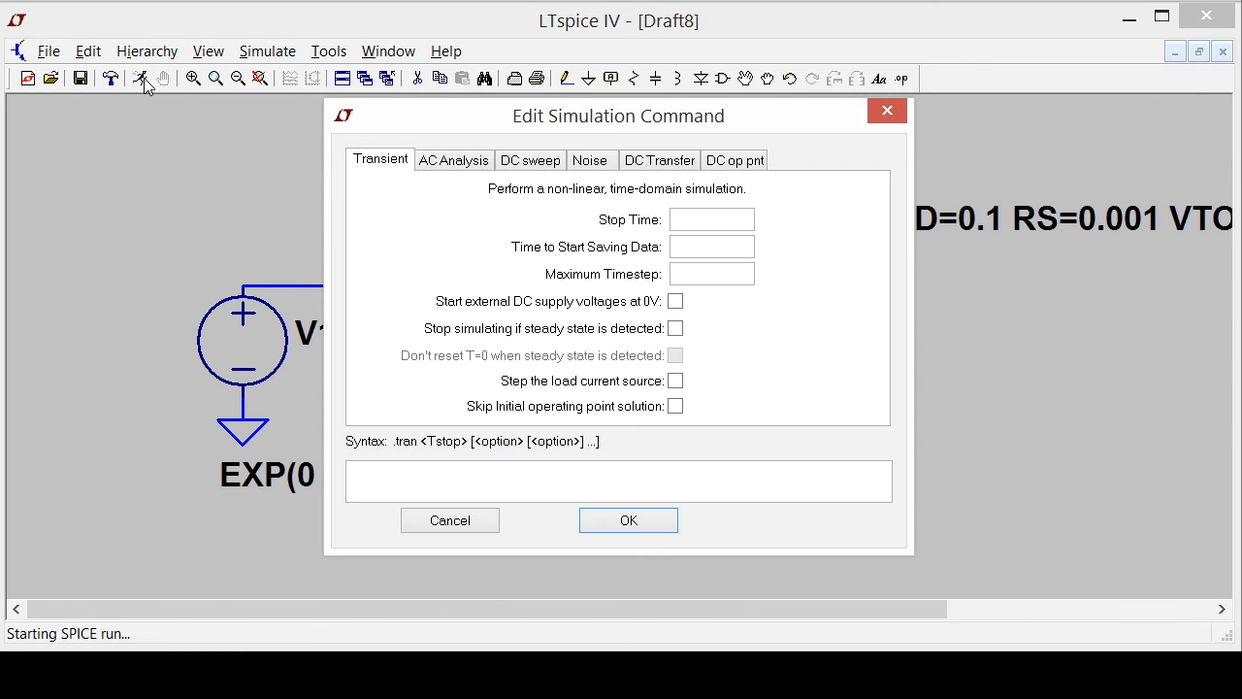
- Run a transient simulation with 2m stop time, plotting the input voltage
left_click(710, 217)
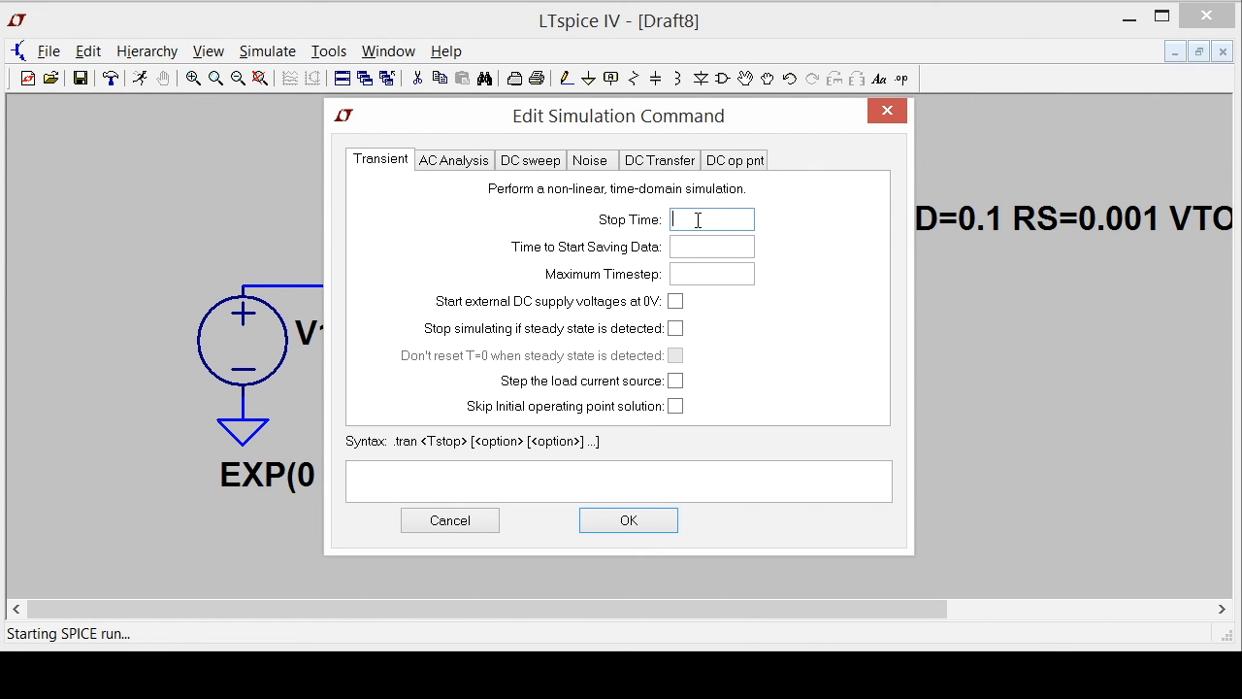
type("2m")
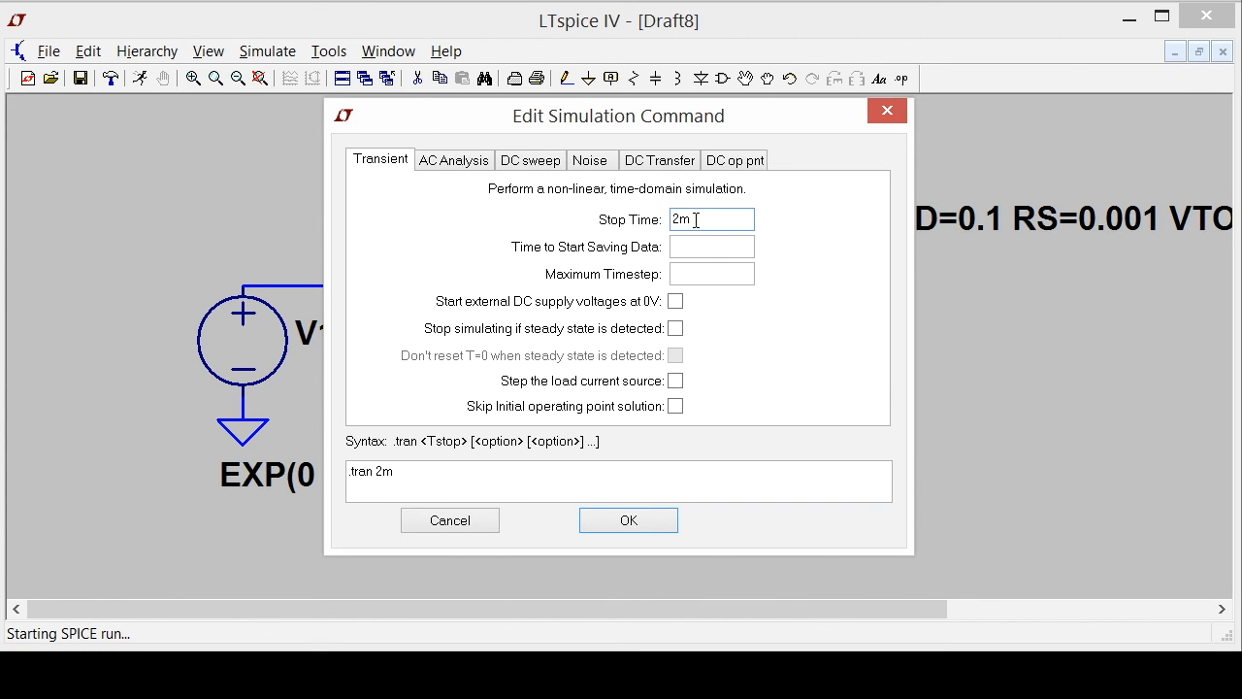
left_click(629, 520)
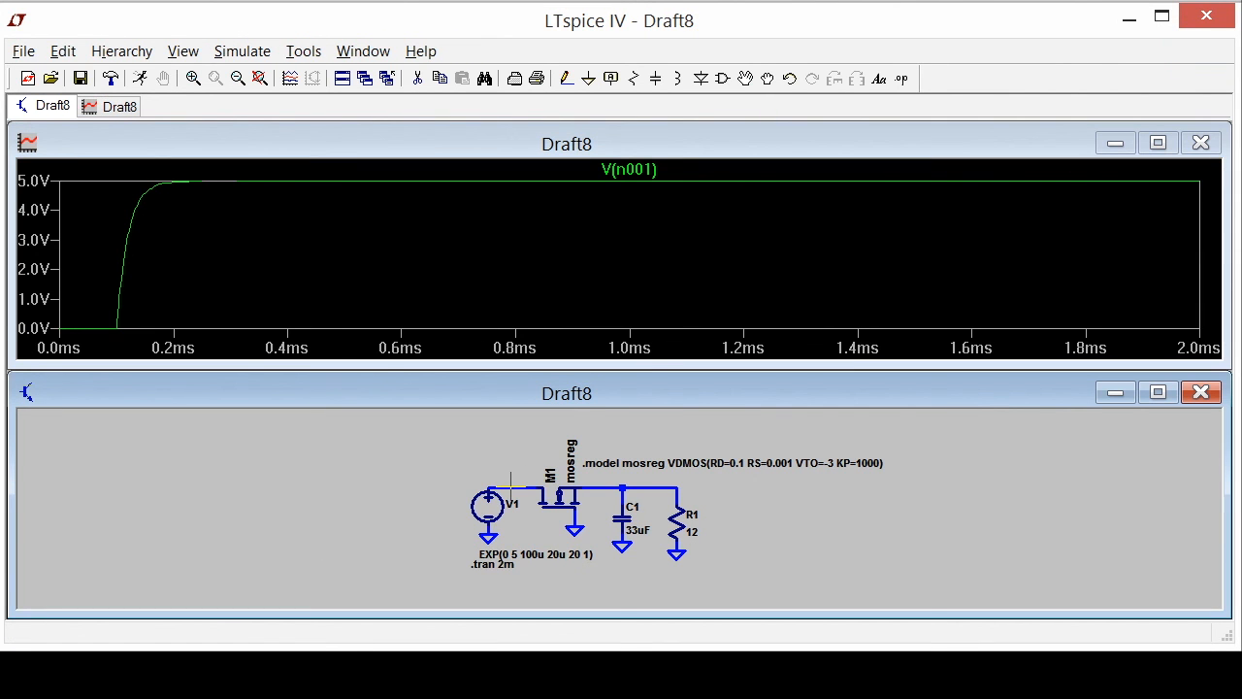
mouse_move(617, 475)
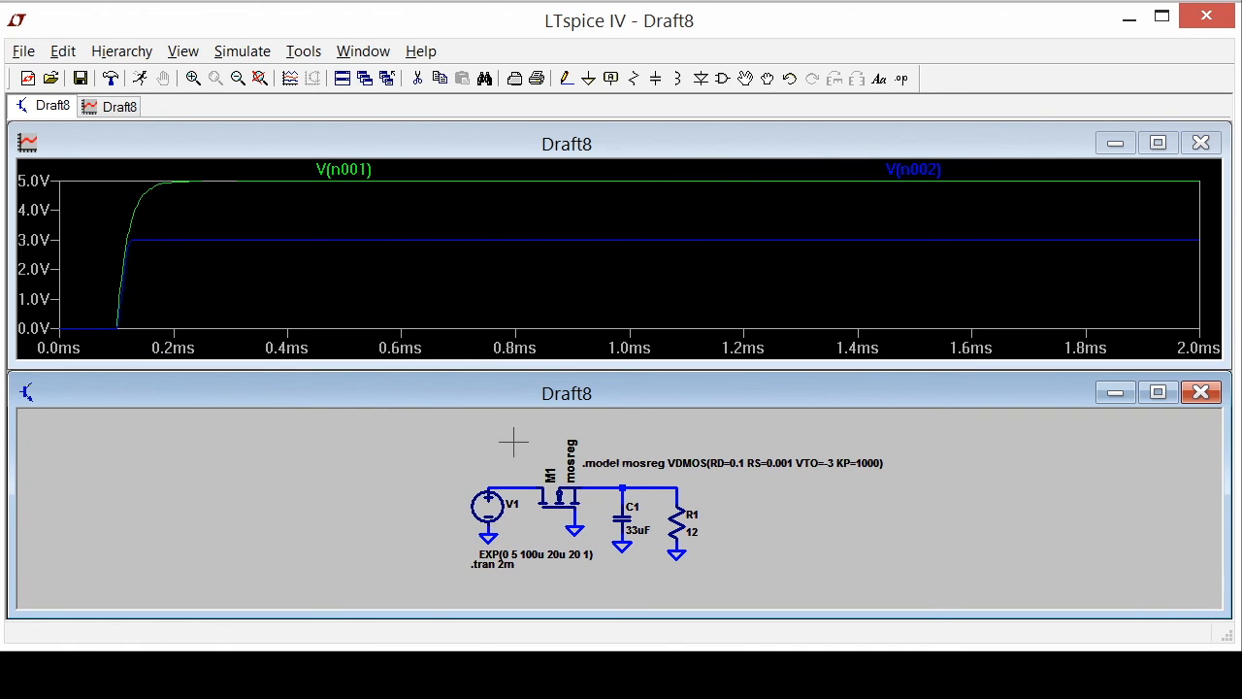
mouse_move(446, 242)
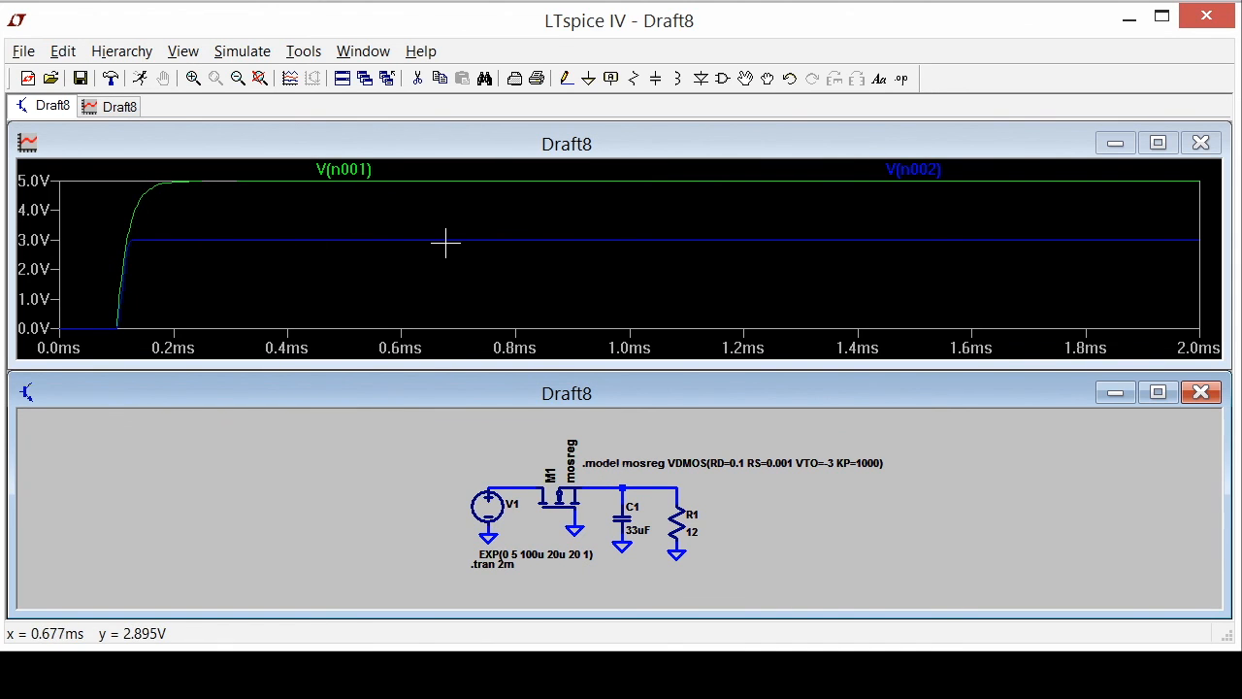